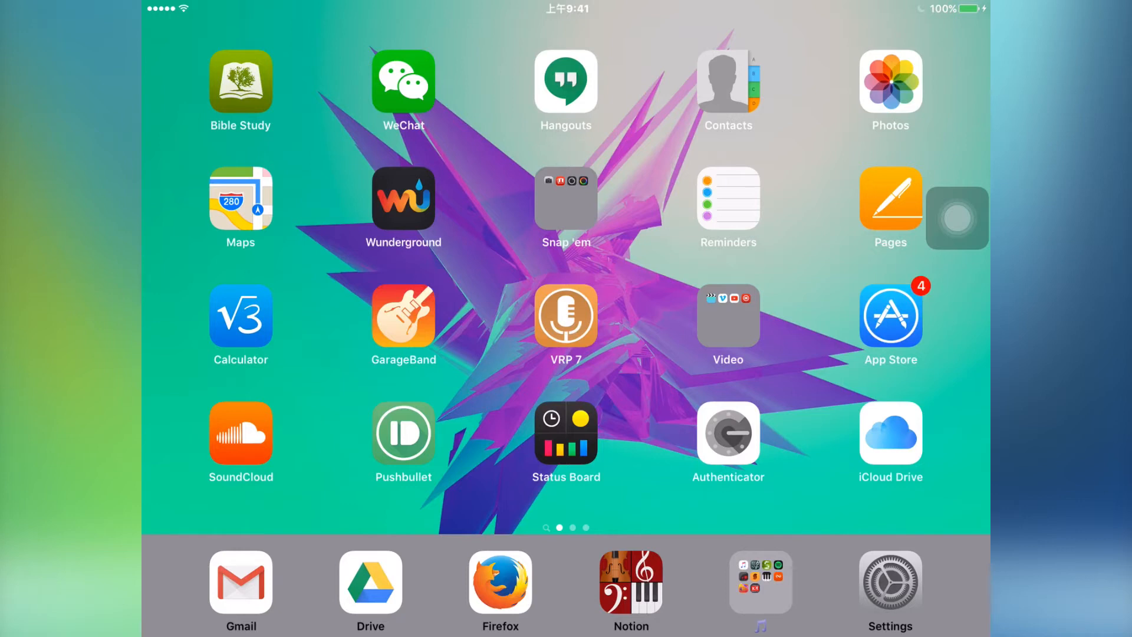
Launch Dolphin Browser from the iPad home screen, landing on its speed-dial shortcuts.
left_click(499, 590)
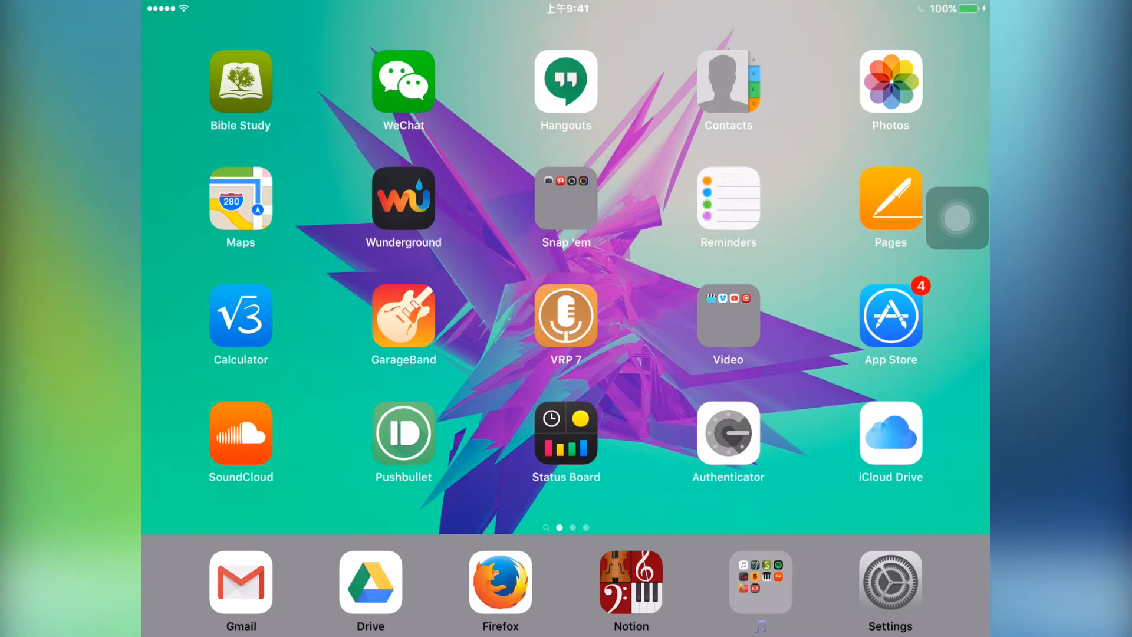
left_click(499, 587)
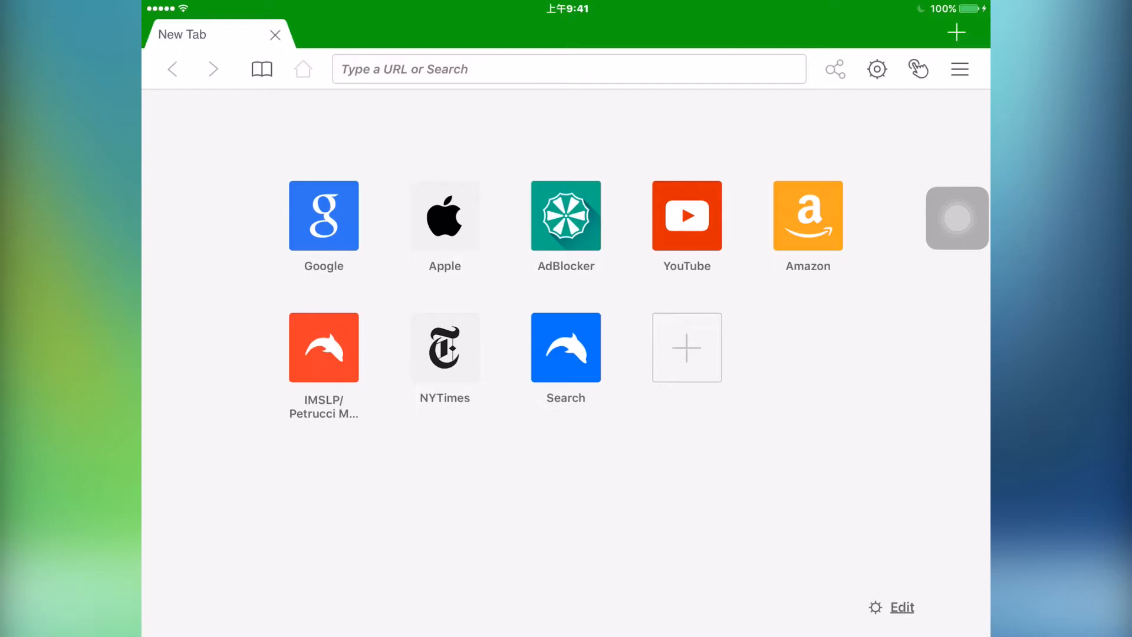
Open Apple, Google and New York Times in three separate Dolphin tabs.
left_click(444, 216)
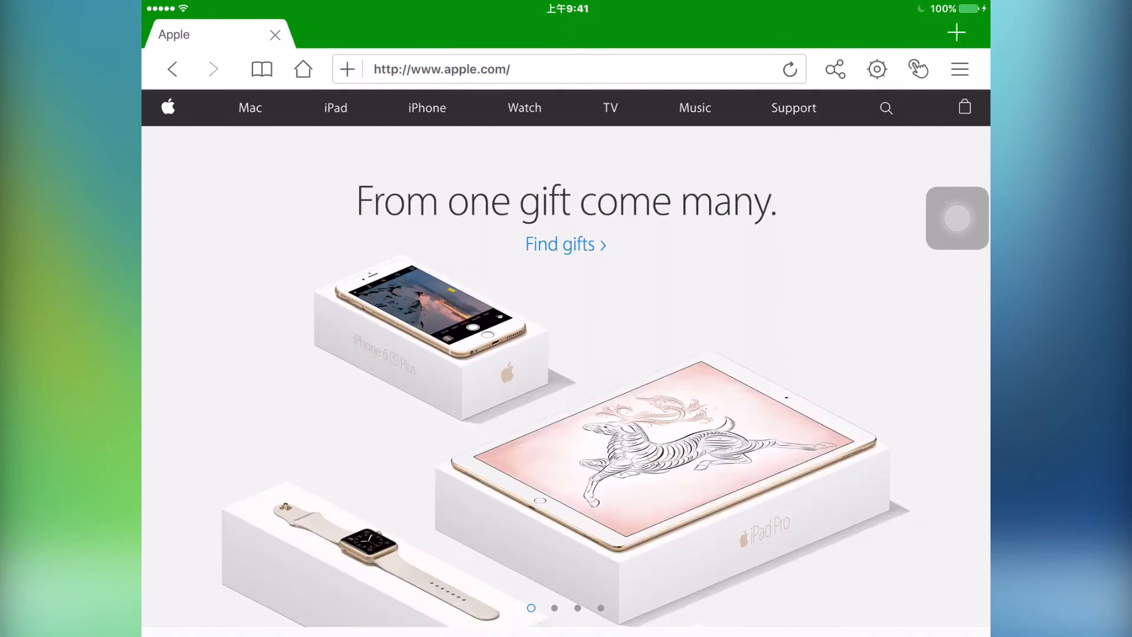
left_click(955, 32)
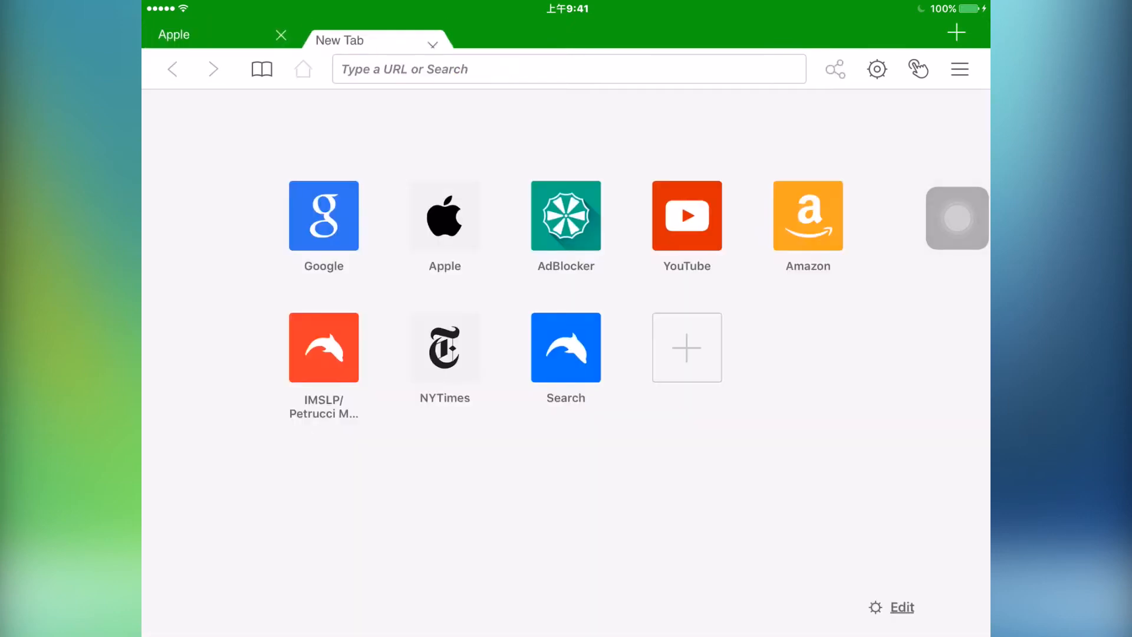
left_click(323, 215)
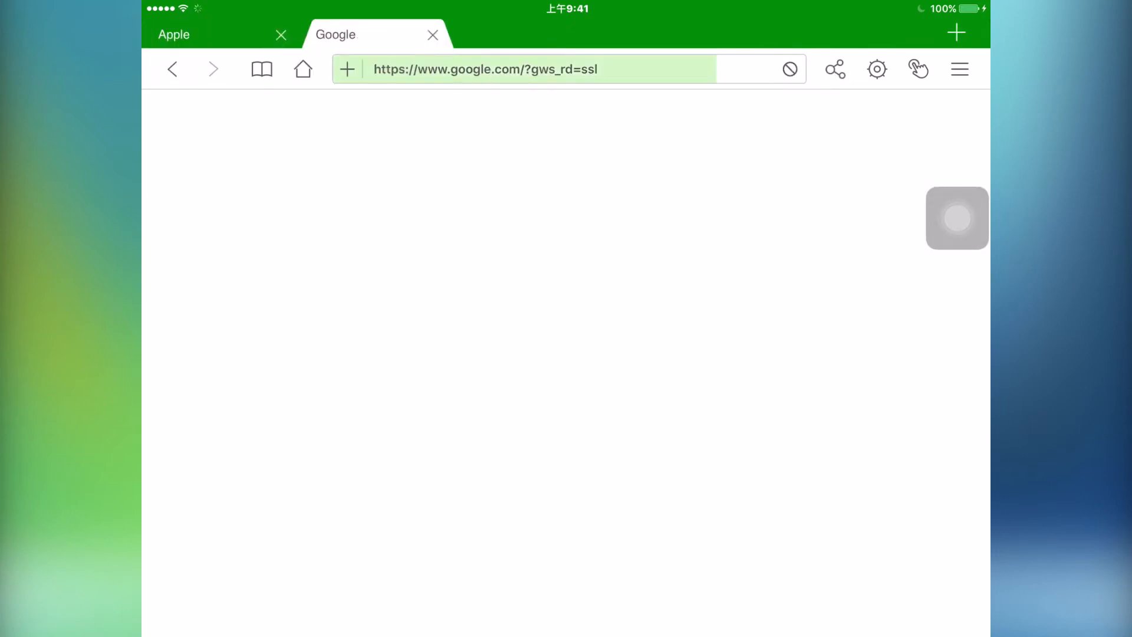
left_click(956, 32)
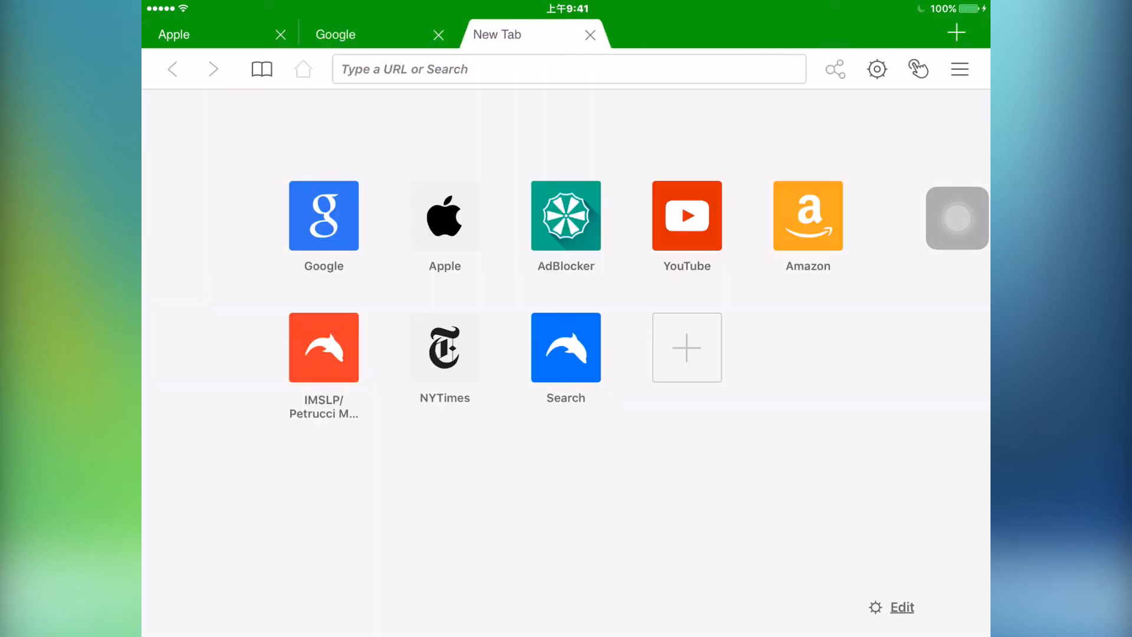
left_click(444, 348)
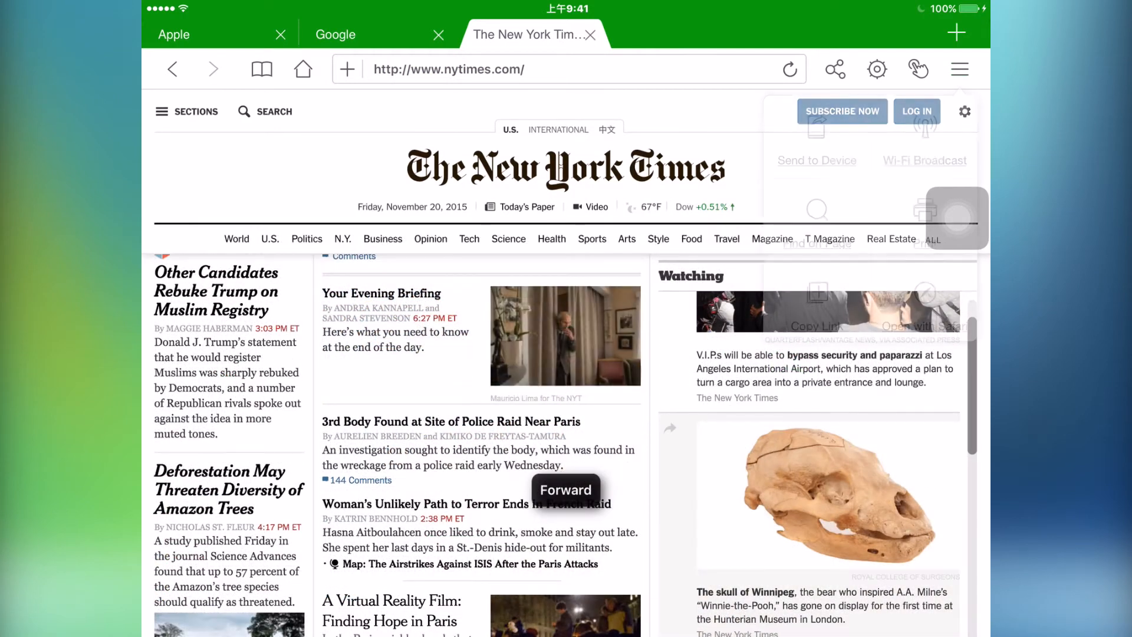
Find 'Paris' on the New York Times page, then return to the home screen.
left_click(959, 69)
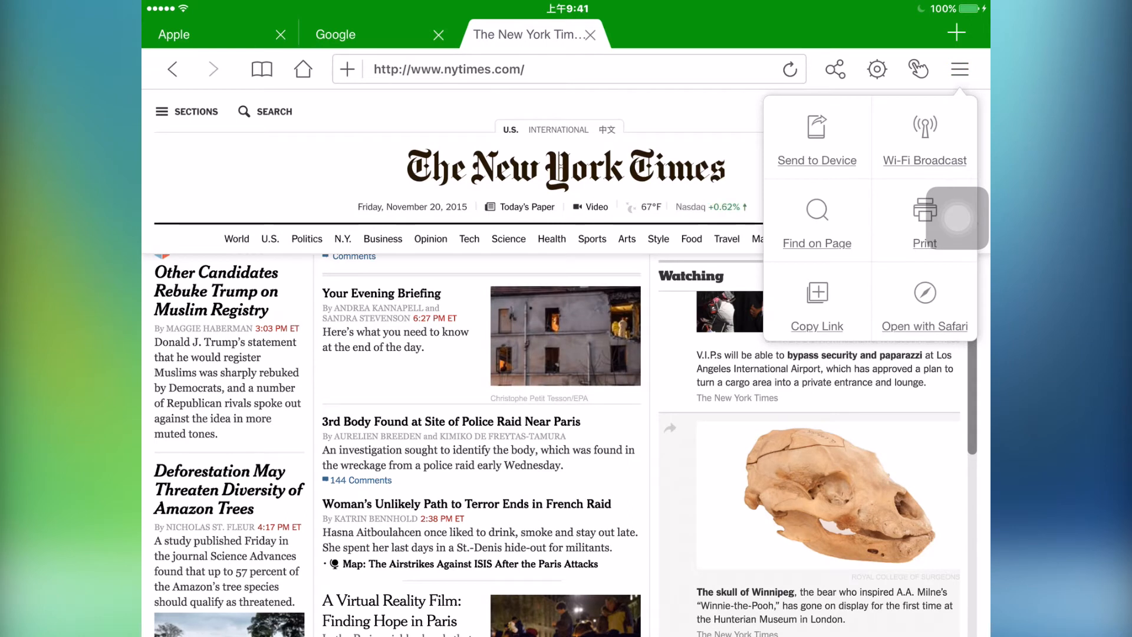
left_click(817, 222)
type("P")
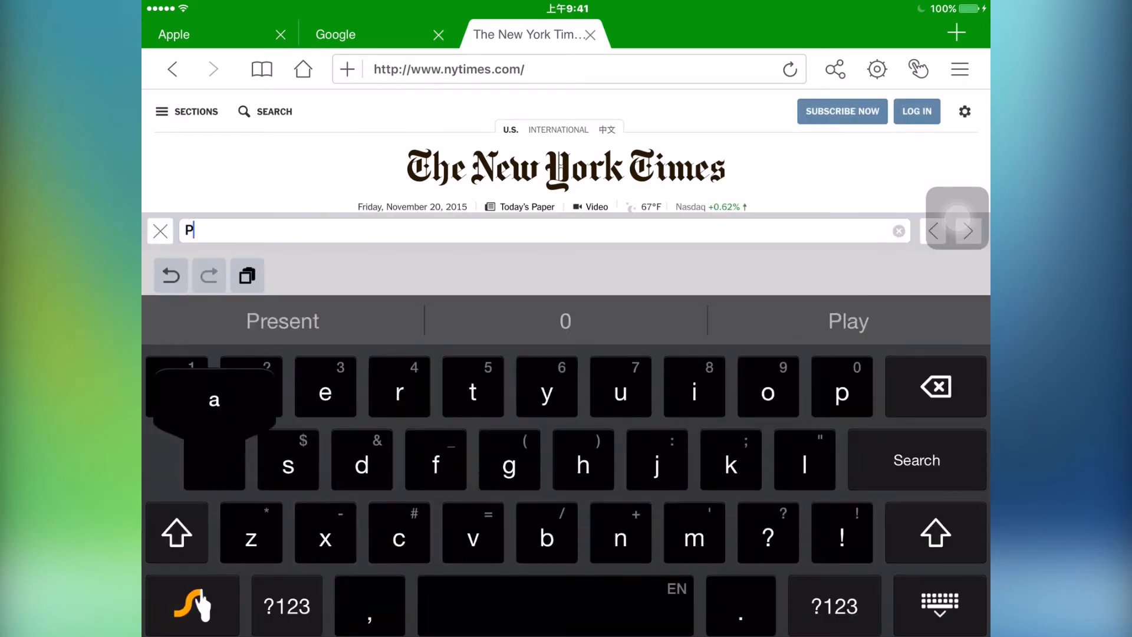
type("aris")
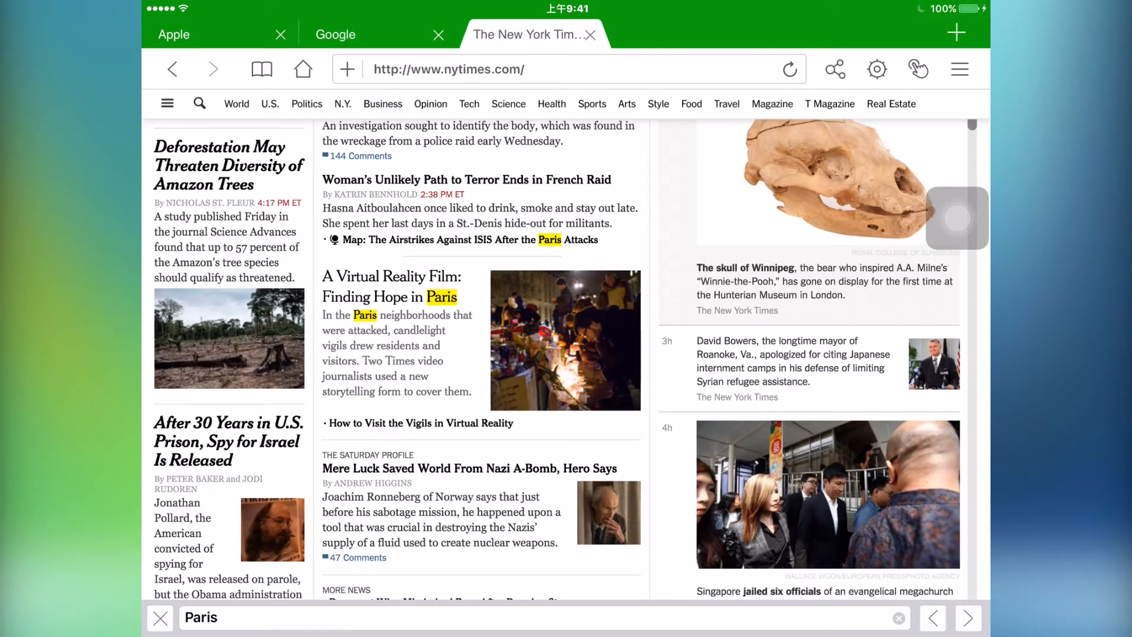
scroll("down", 3)
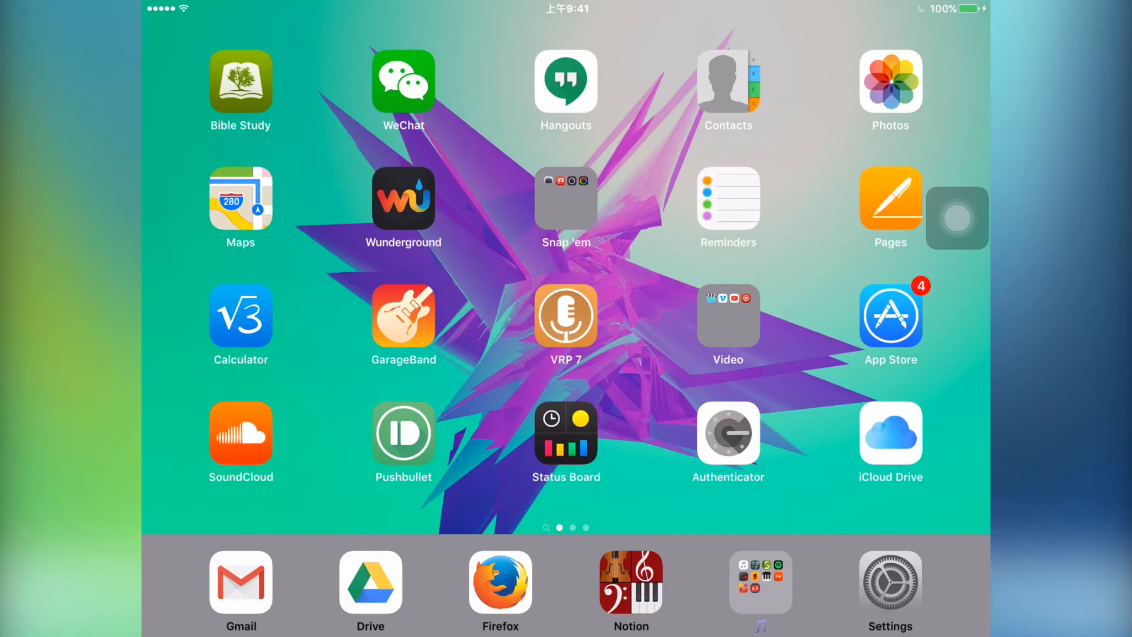
Launch Firefox and view its Bookmarks, History, Synced tabs and Reading List panels, then activate the address bar.
left_click(500, 585)
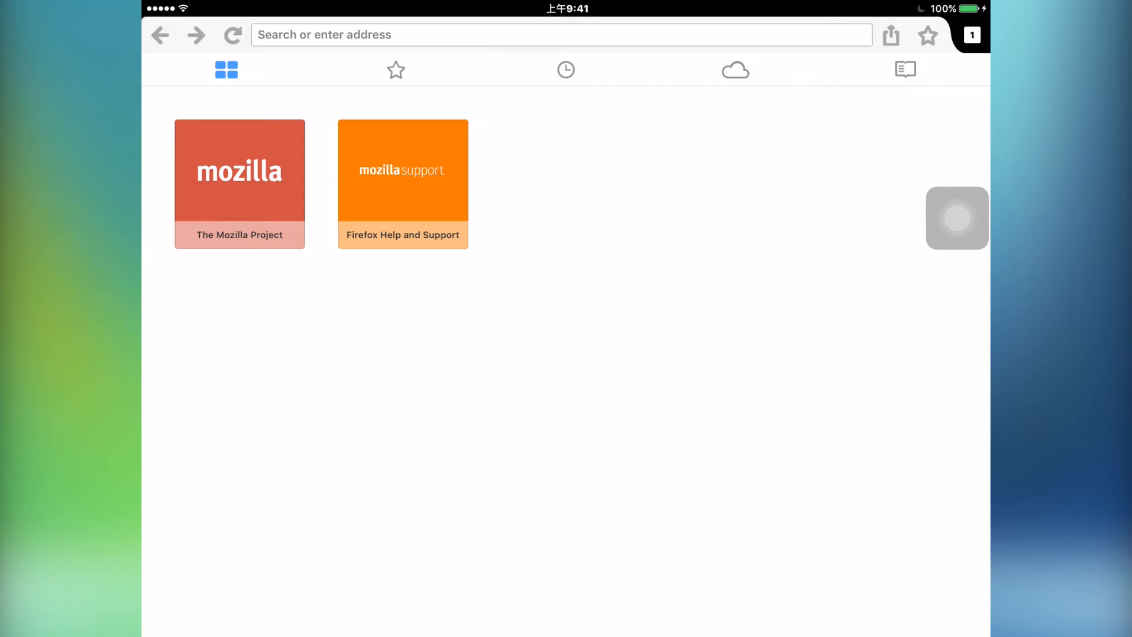
left_click(396, 70)
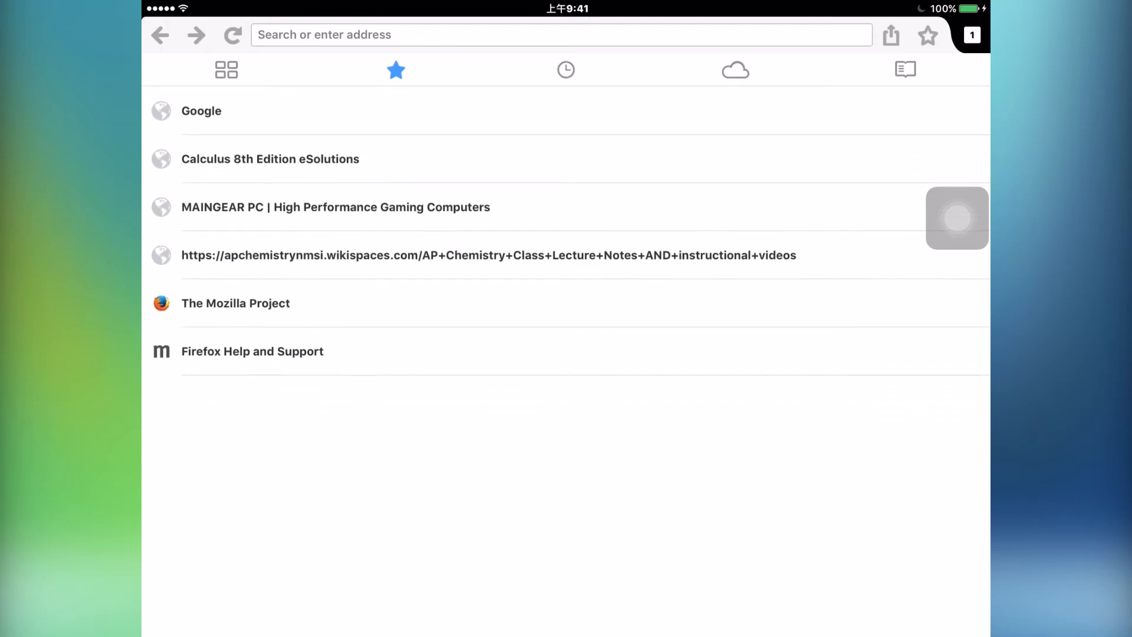
left_click(566, 69)
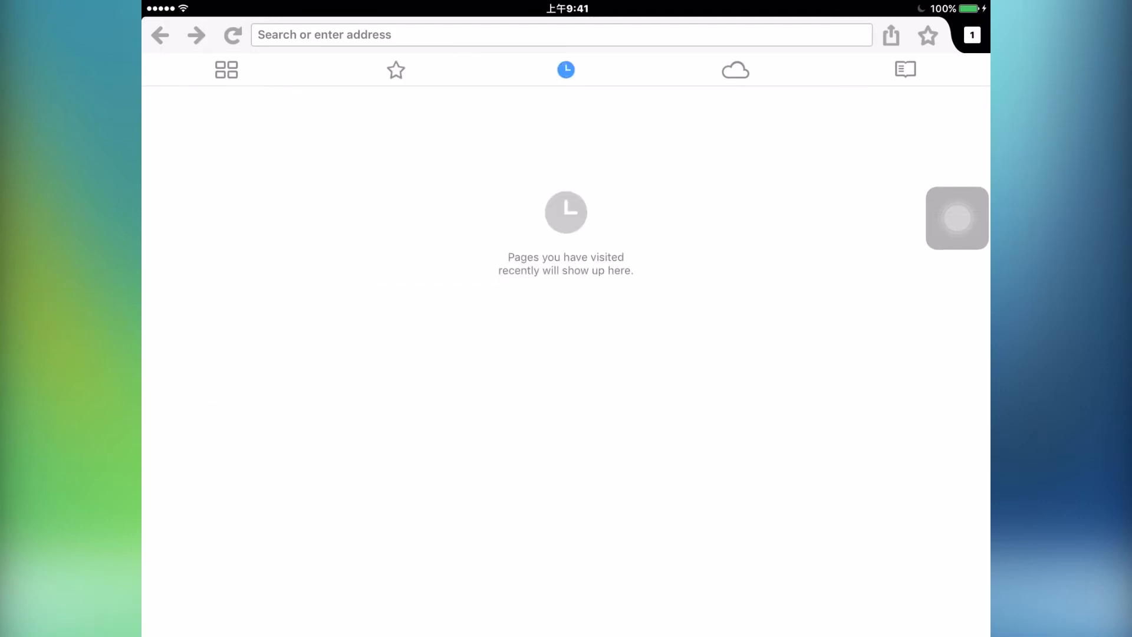
left_click(735, 70)
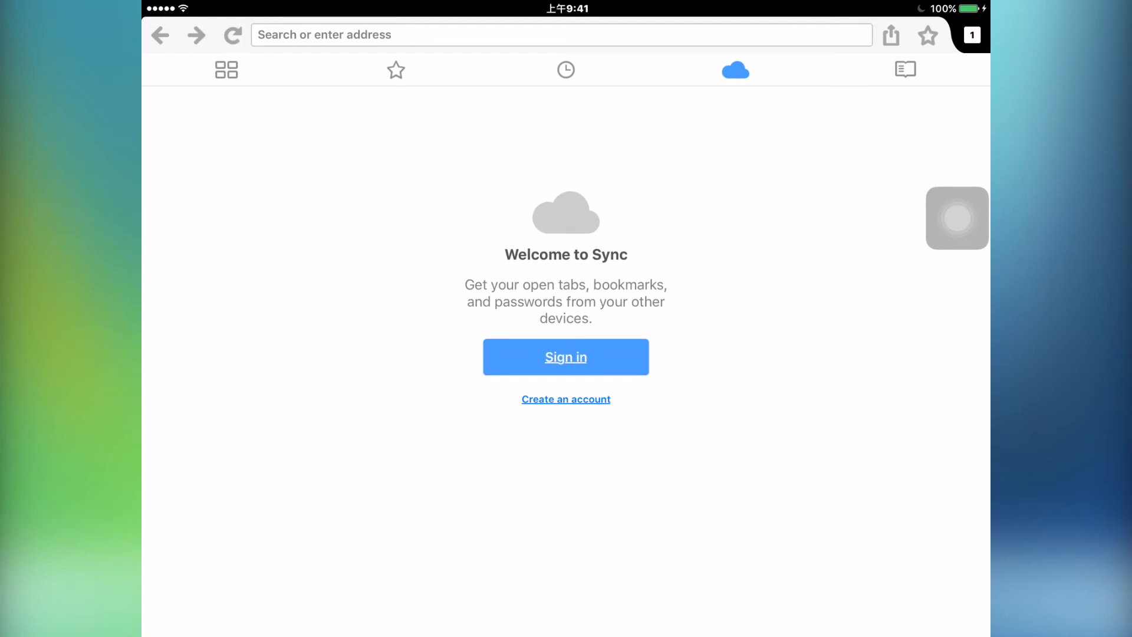
left_click(905, 70)
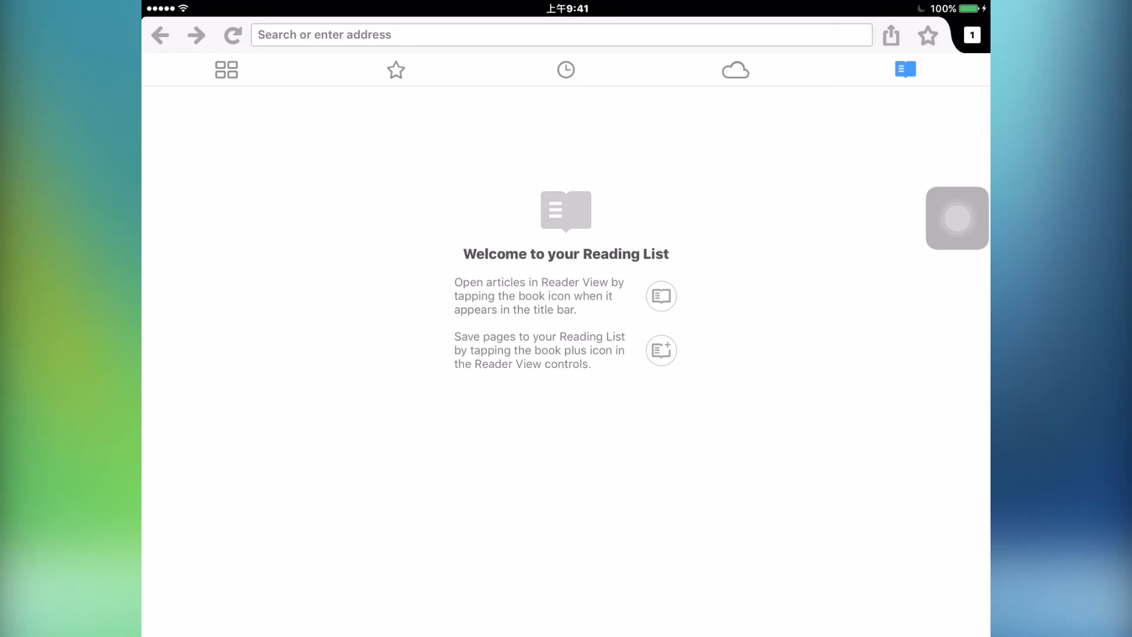
left_click(225, 69)
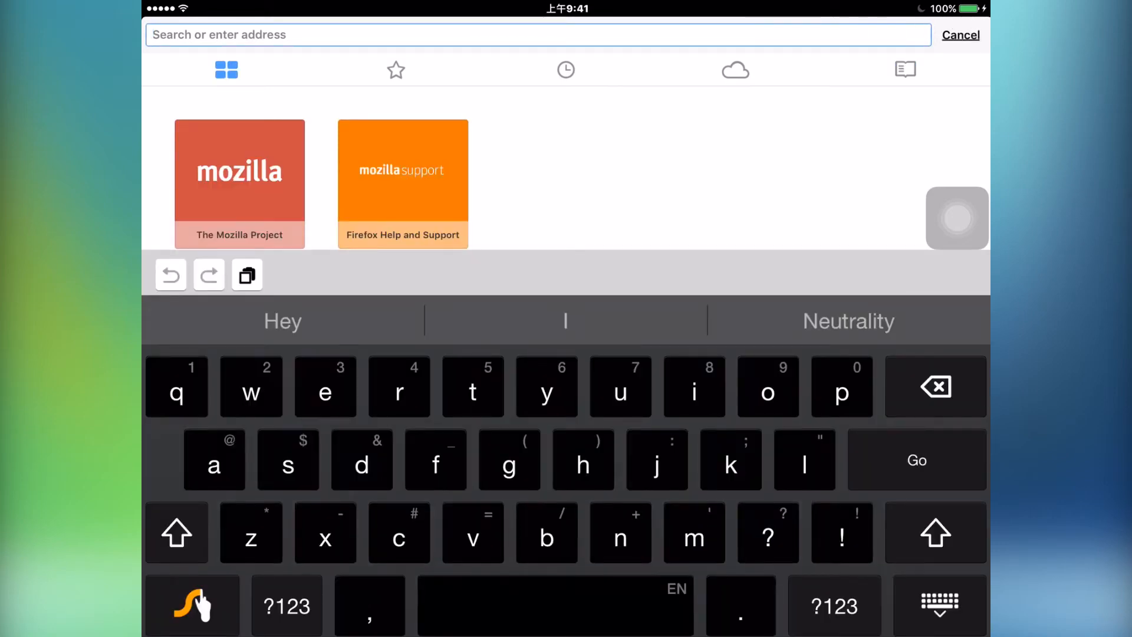
Search Google for 'google', scroll the results, and return to Top Sites.
type("google.com/search?q=google&ie=utf-8&oe=utf-8")
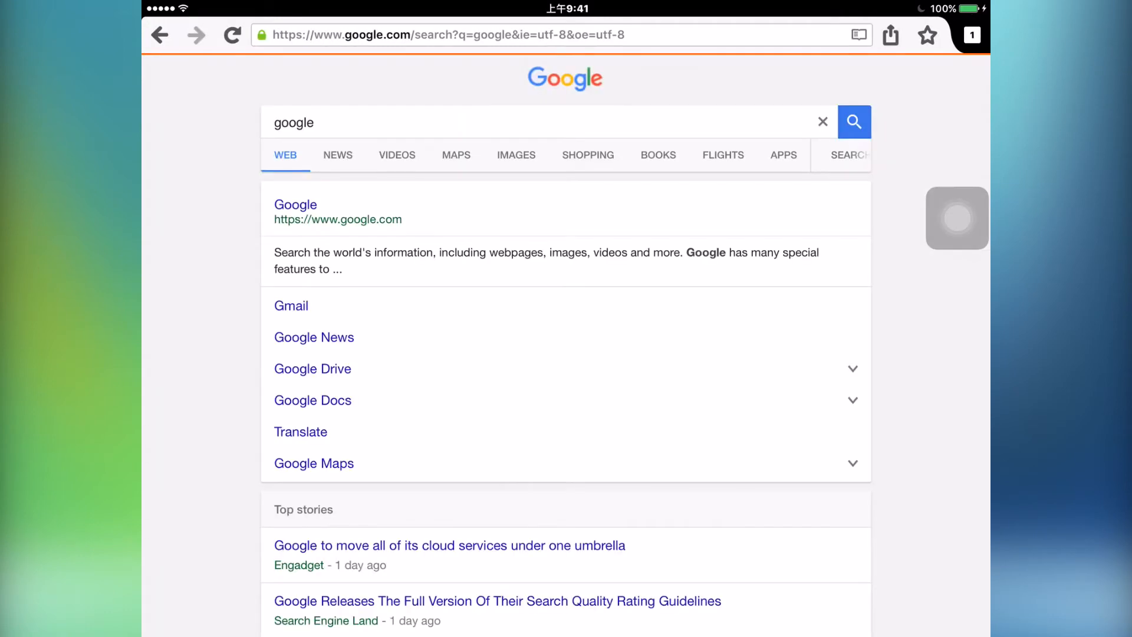
scroll("down", 3)
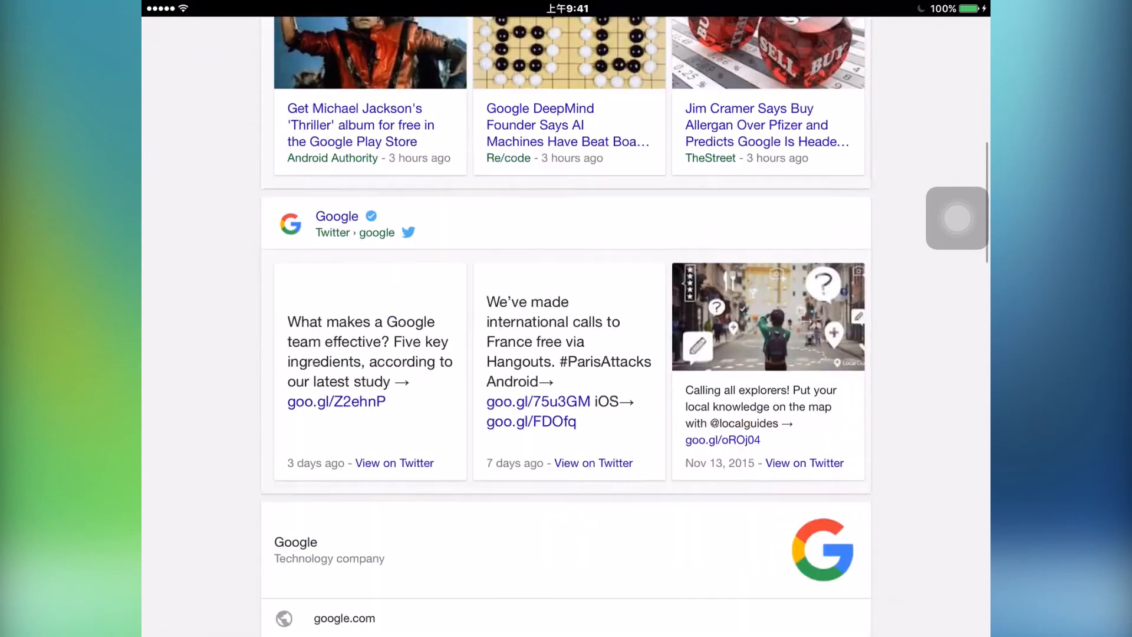
scroll("down", 3)
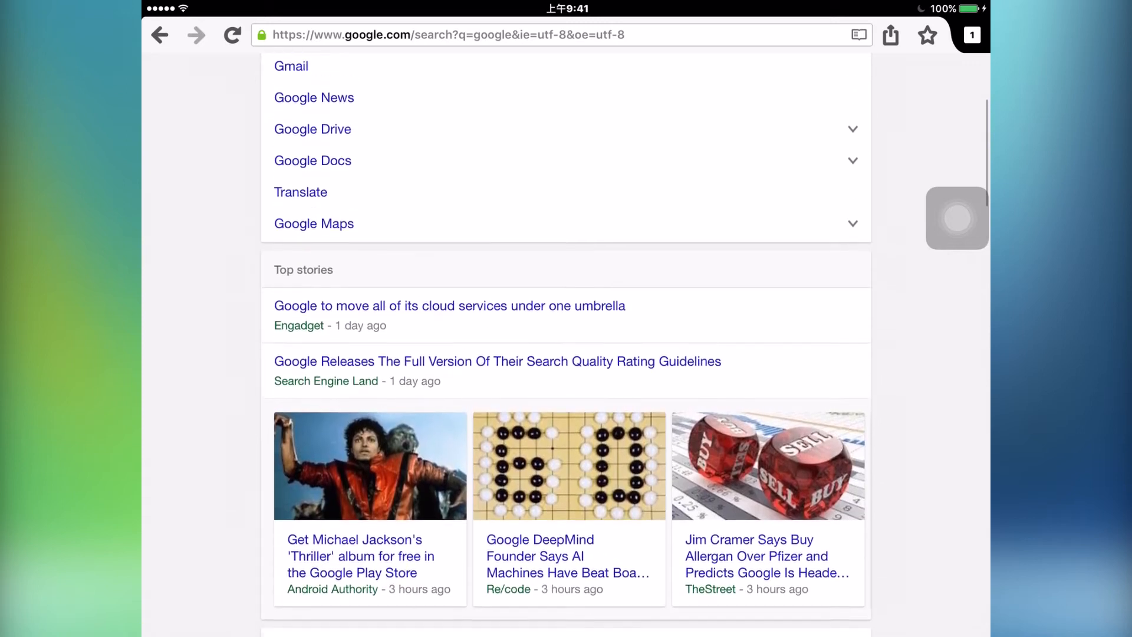
scroll("up", 3)
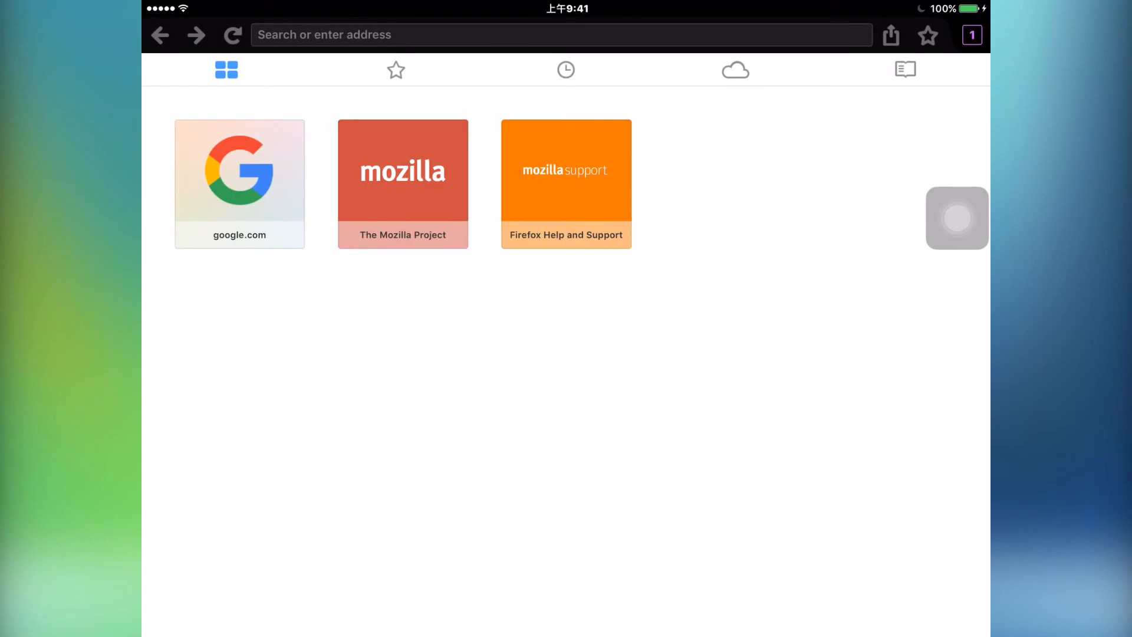
left_click(239, 184)
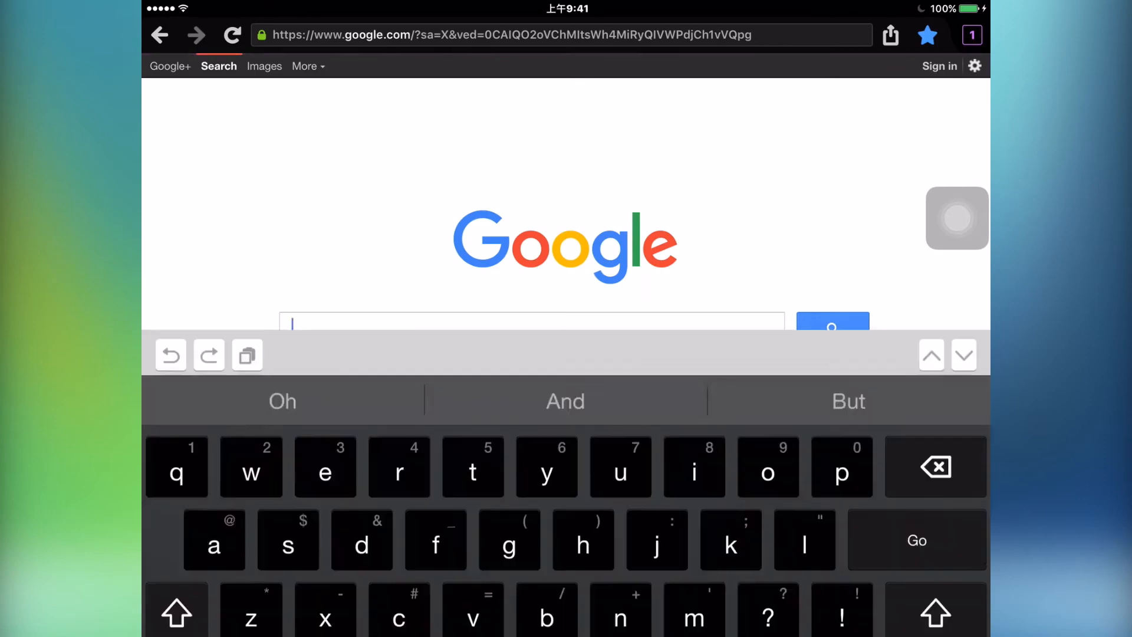
type("wik")
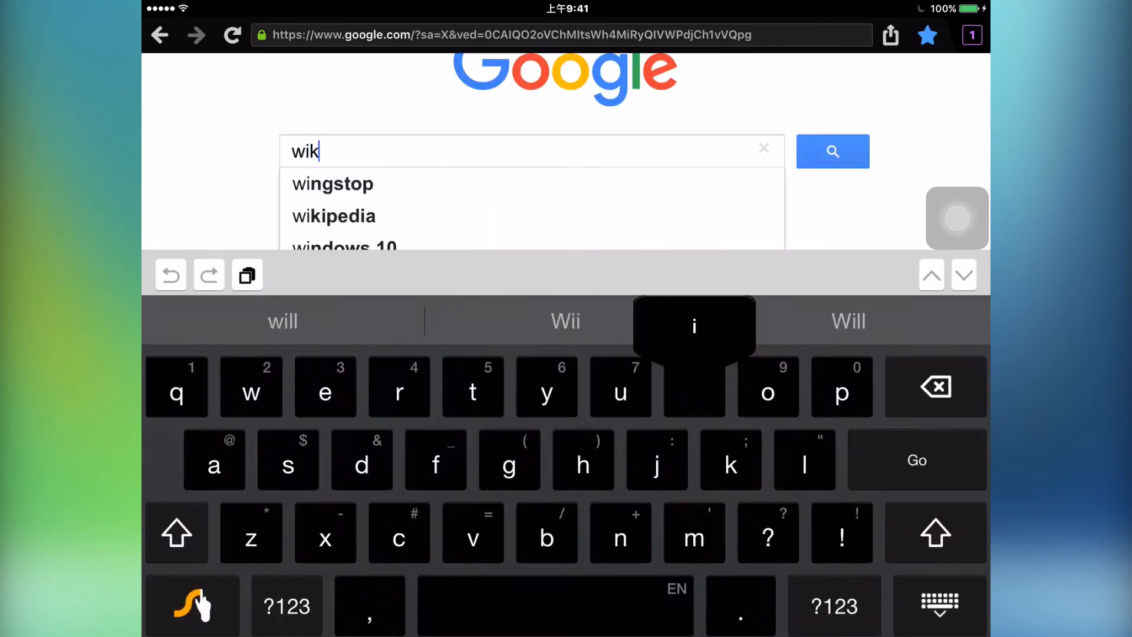
left_click(333, 217)
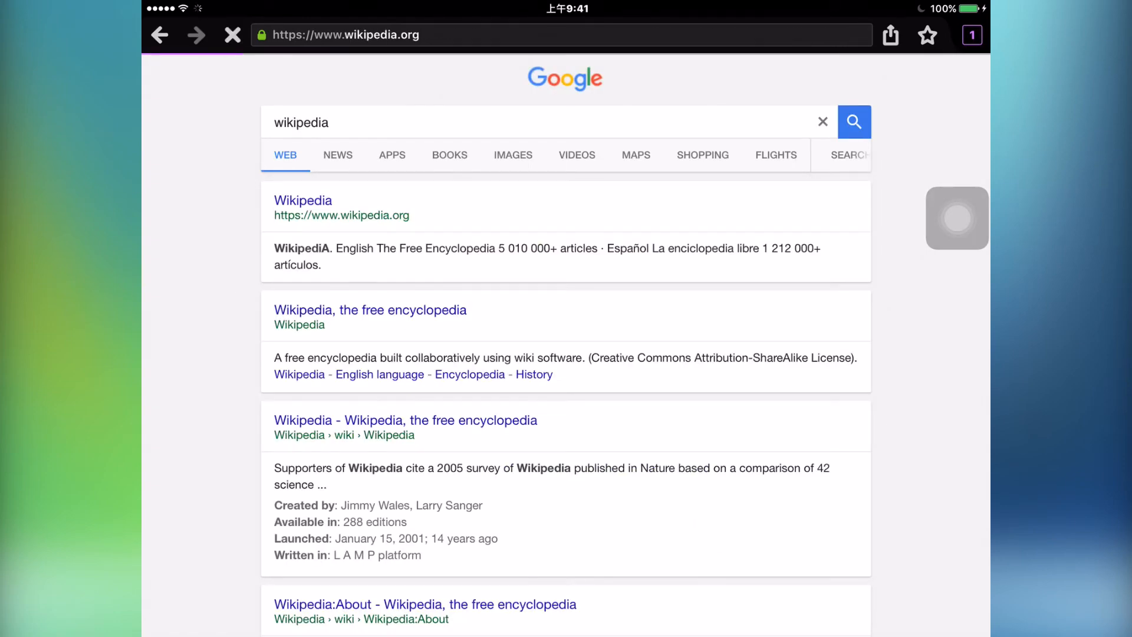
left_click(303, 201)
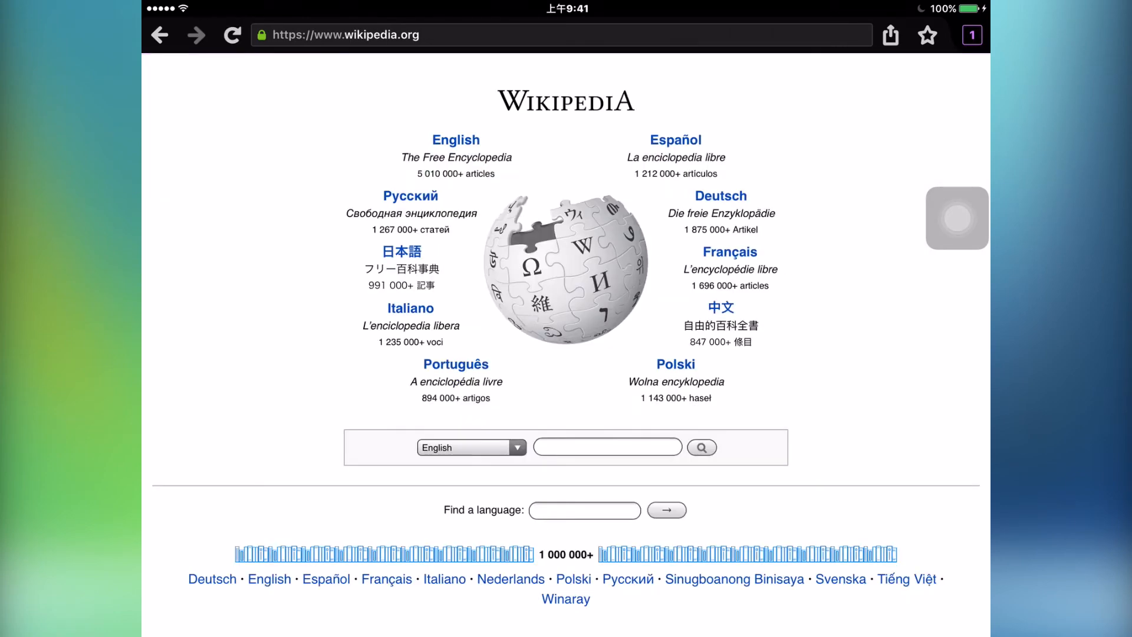
left_click(456, 140)
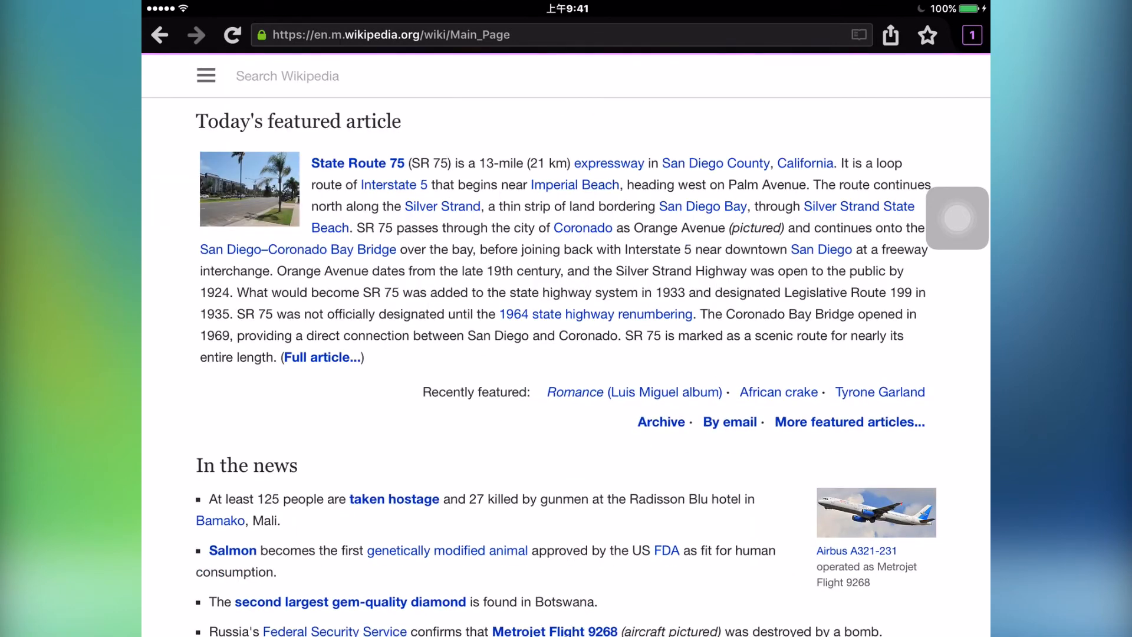
left_click(891, 35)
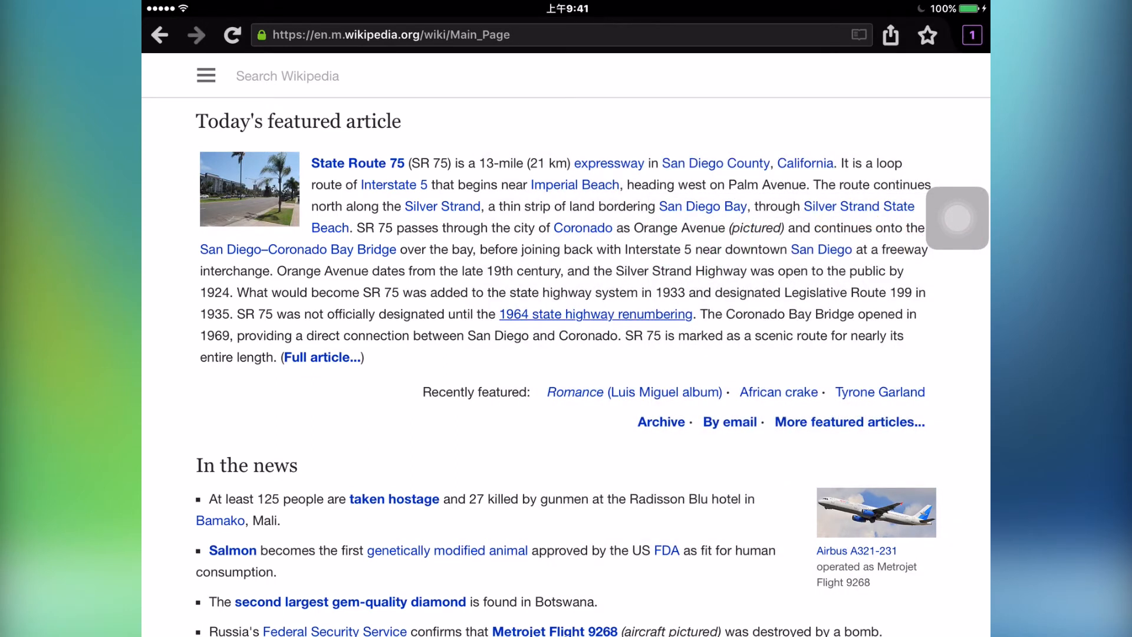
left_click(928, 36)
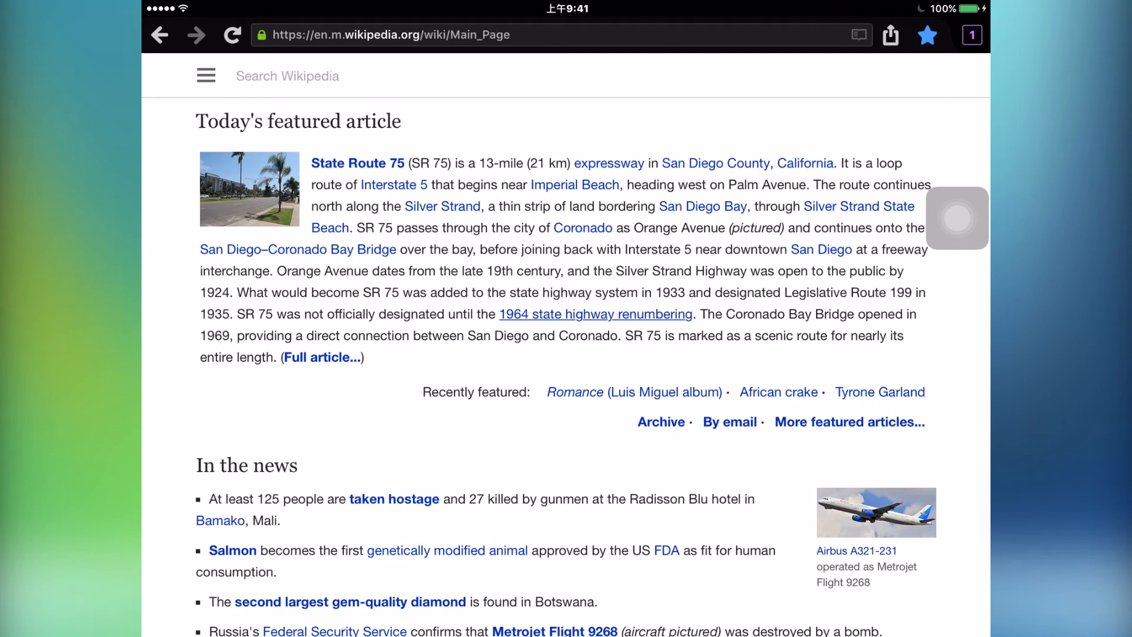
left_click(927, 35)
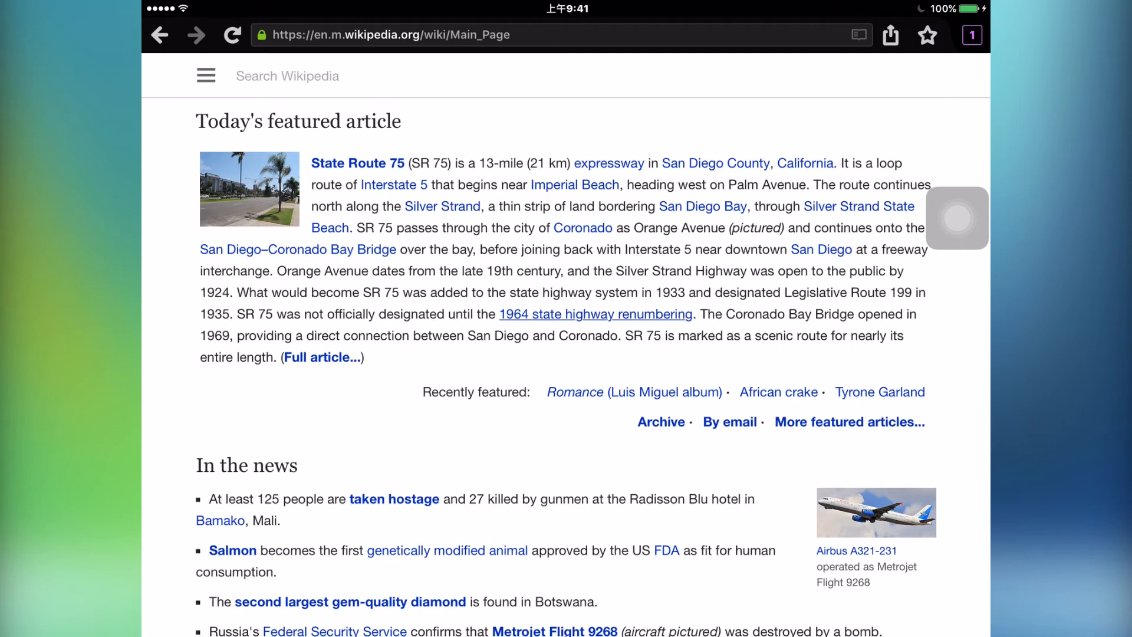
left_click(972, 34)
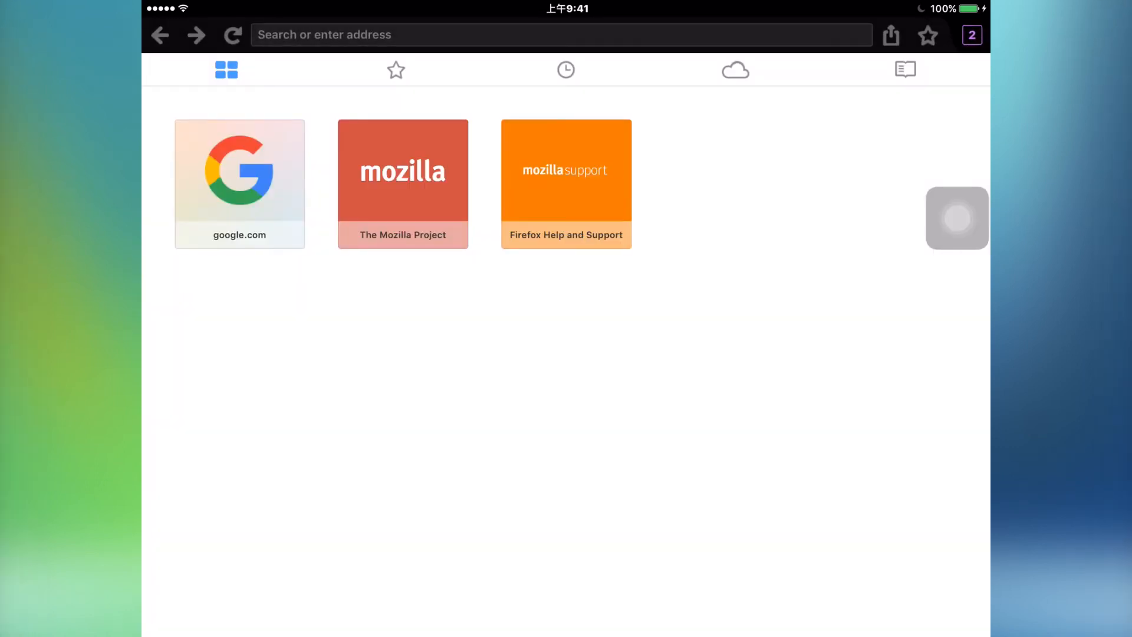
Open tabs from bookmarks and top sites until nine tabs exist, then show the overview.
left_click(395, 69)
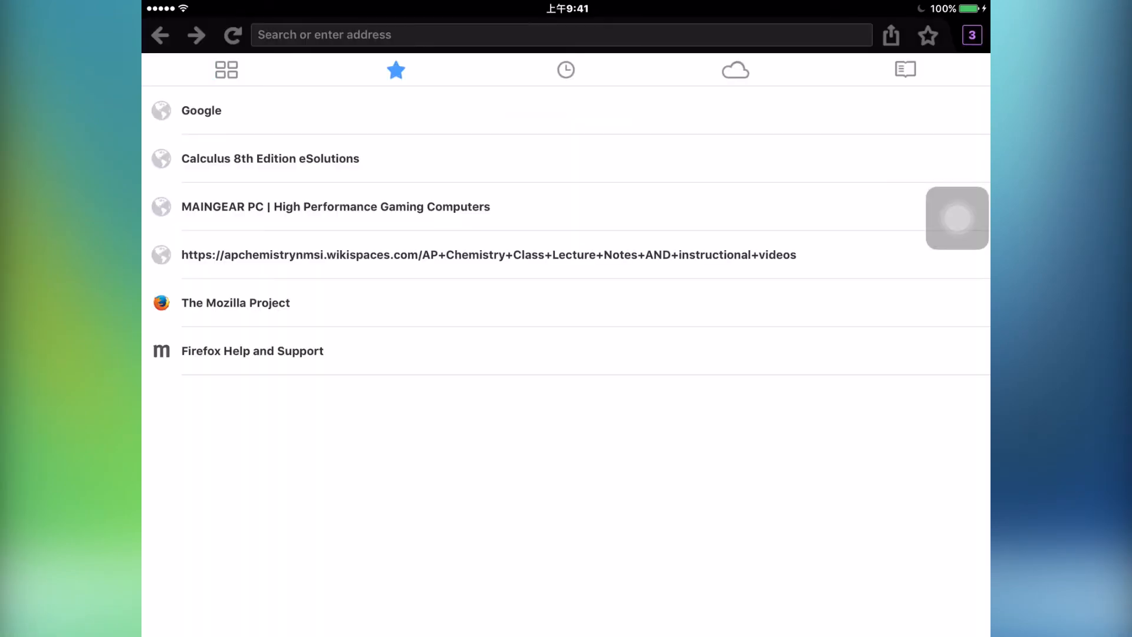
left_click(335, 206)
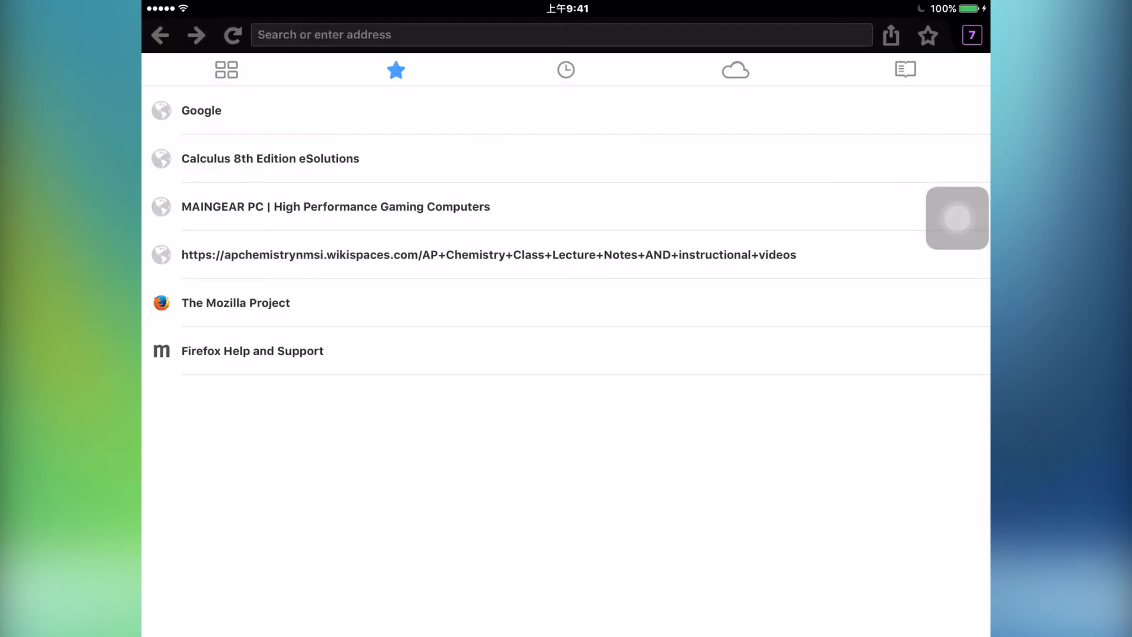
left_click(227, 69)
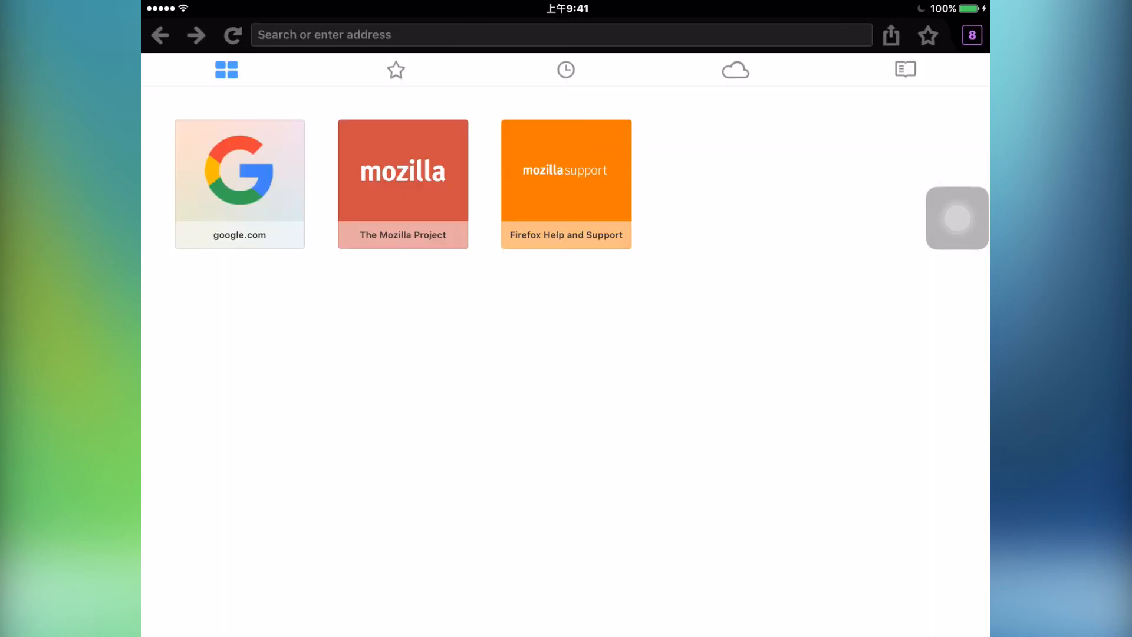
left_click(973, 34)
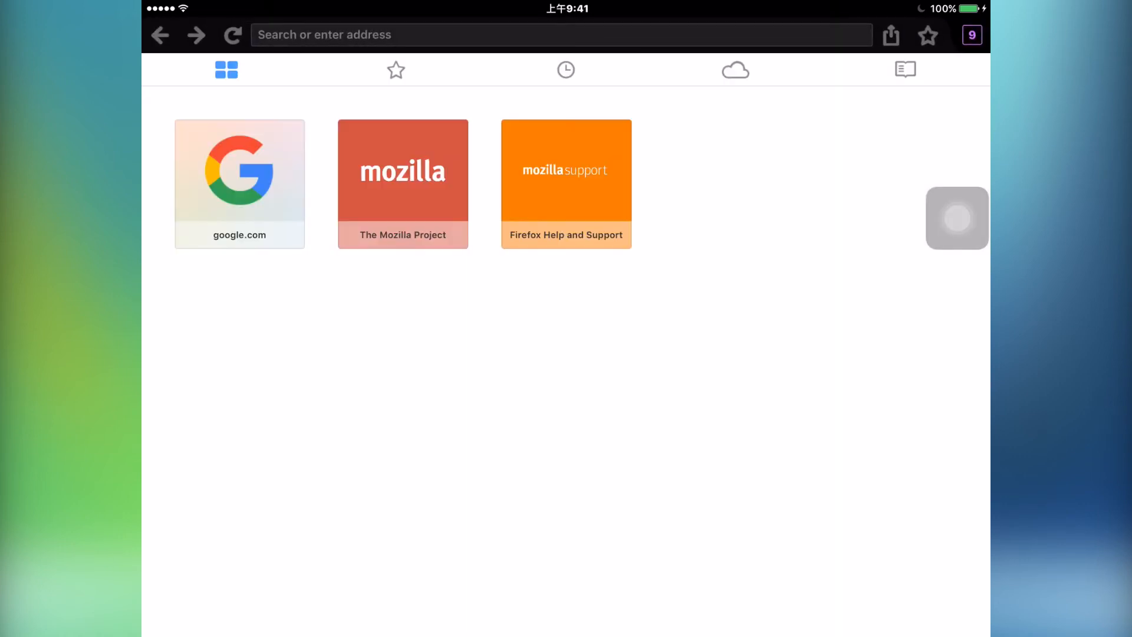
left_click(972, 35)
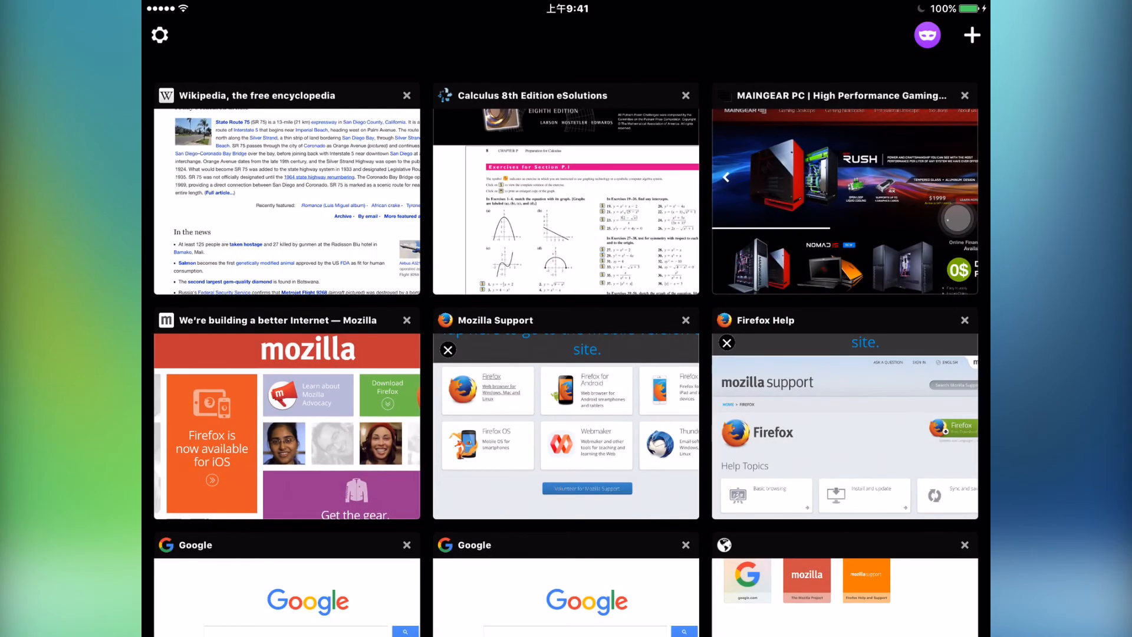
Open Firefox Settings and scroll down to Version, Licenses and Your Rights.
left_click(161, 33)
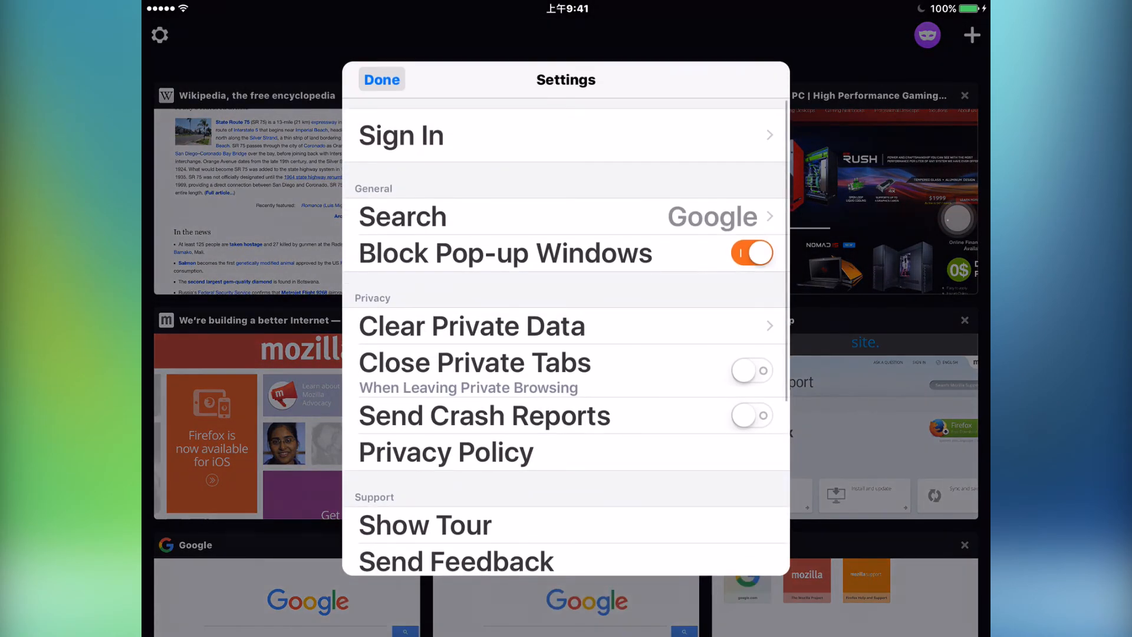
scroll("down", 3)
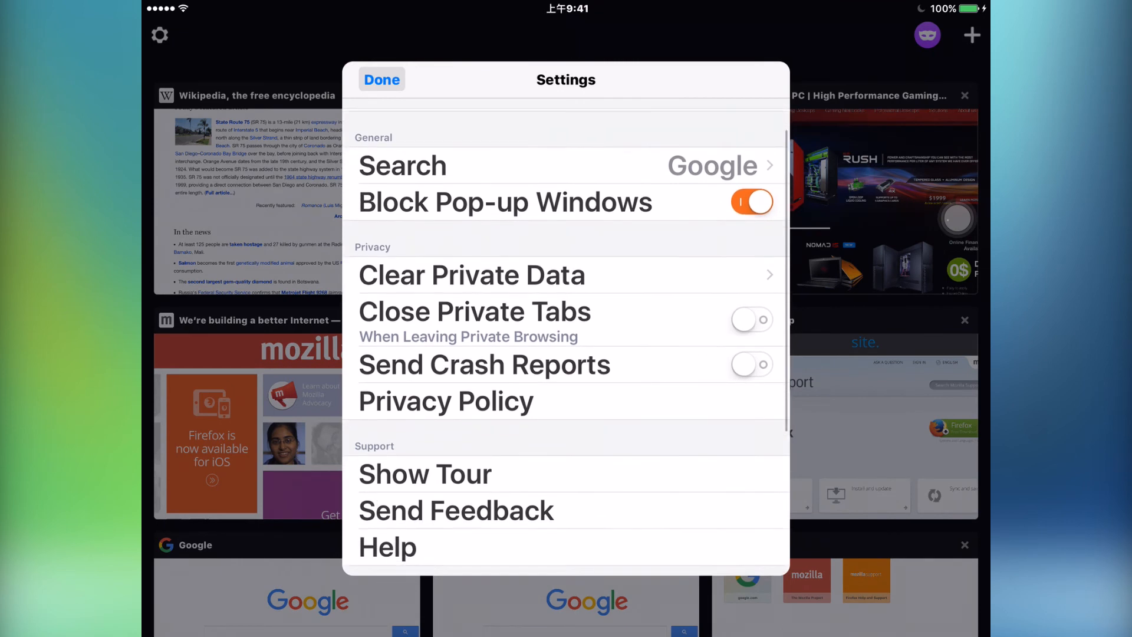
scroll("down", 3)
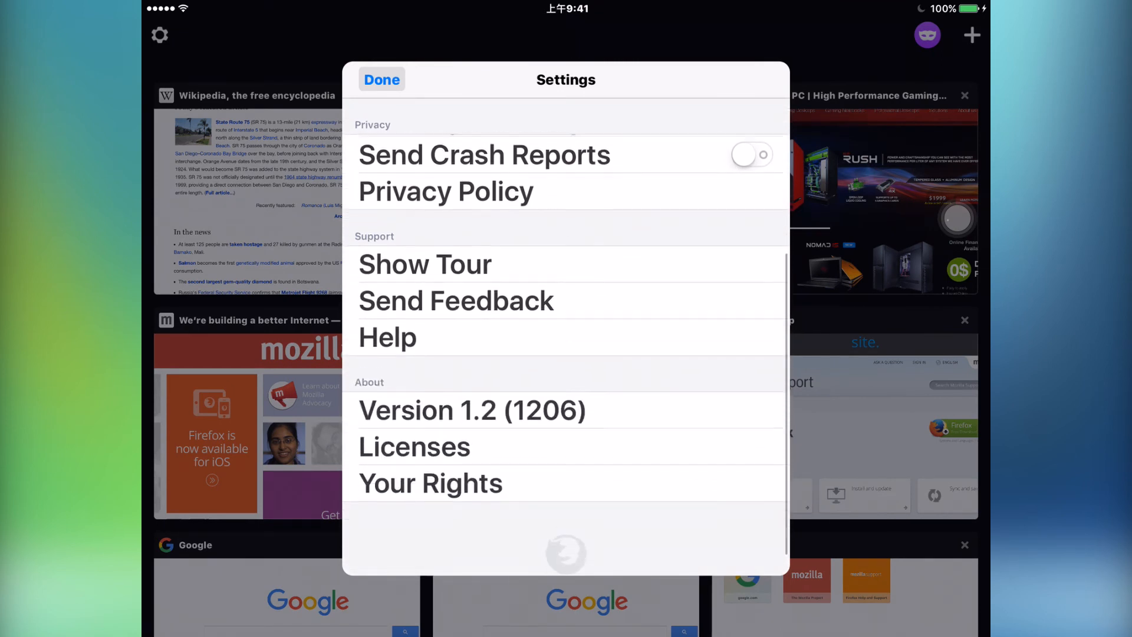
scroll("down", 3)
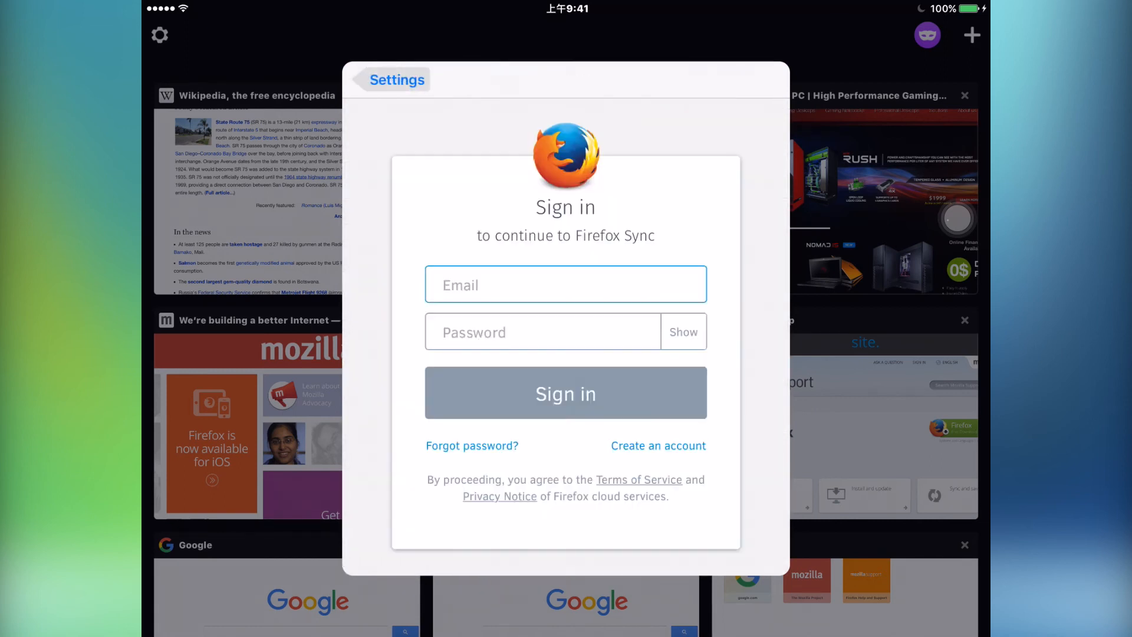
left_click(395, 79)
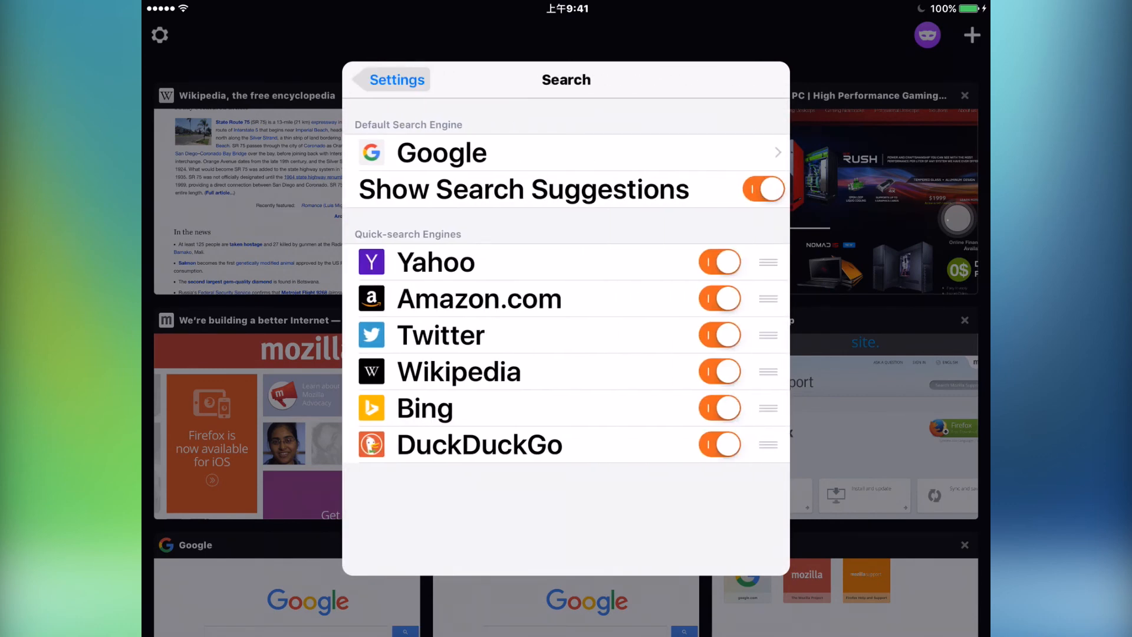
left_click(397, 79)
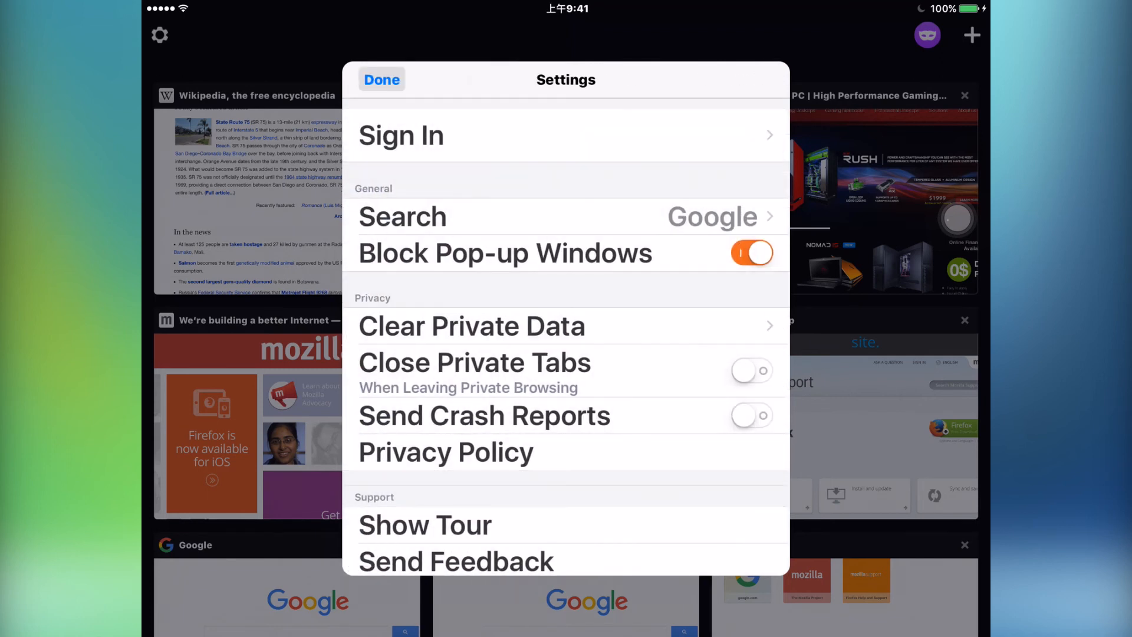
left_click(471, 326)
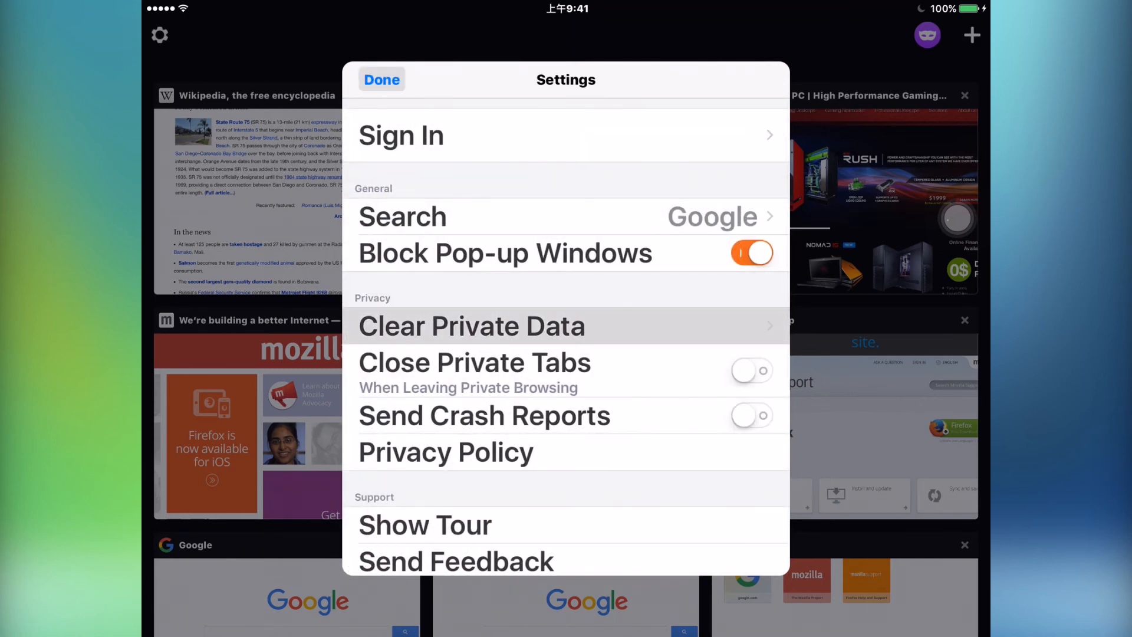
left_click(470, 326)
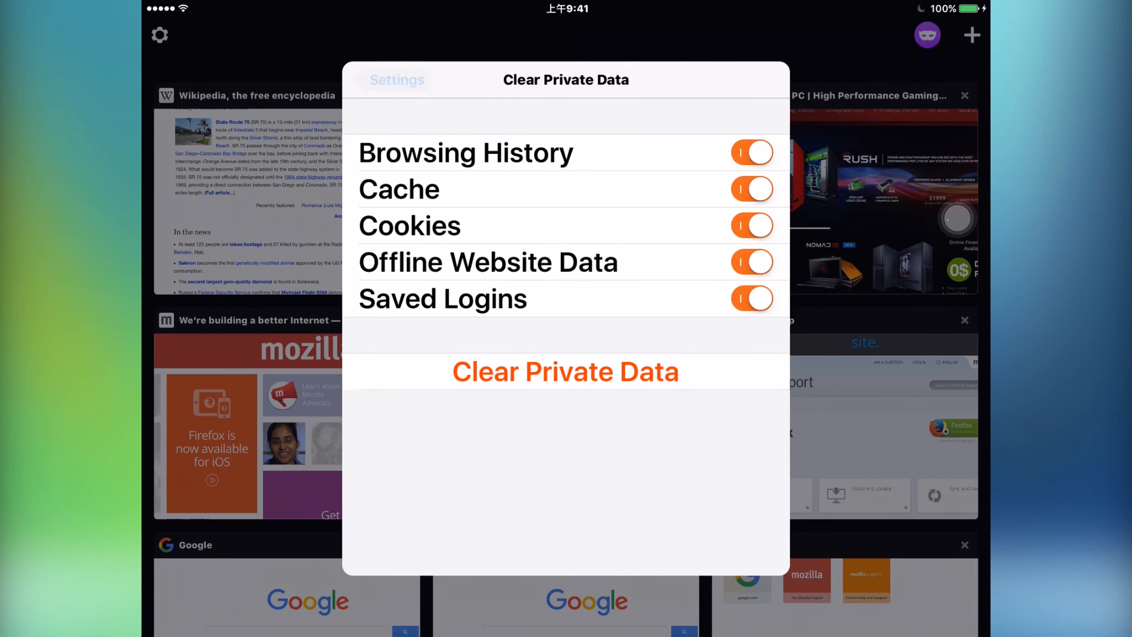
left_click(398, 79)
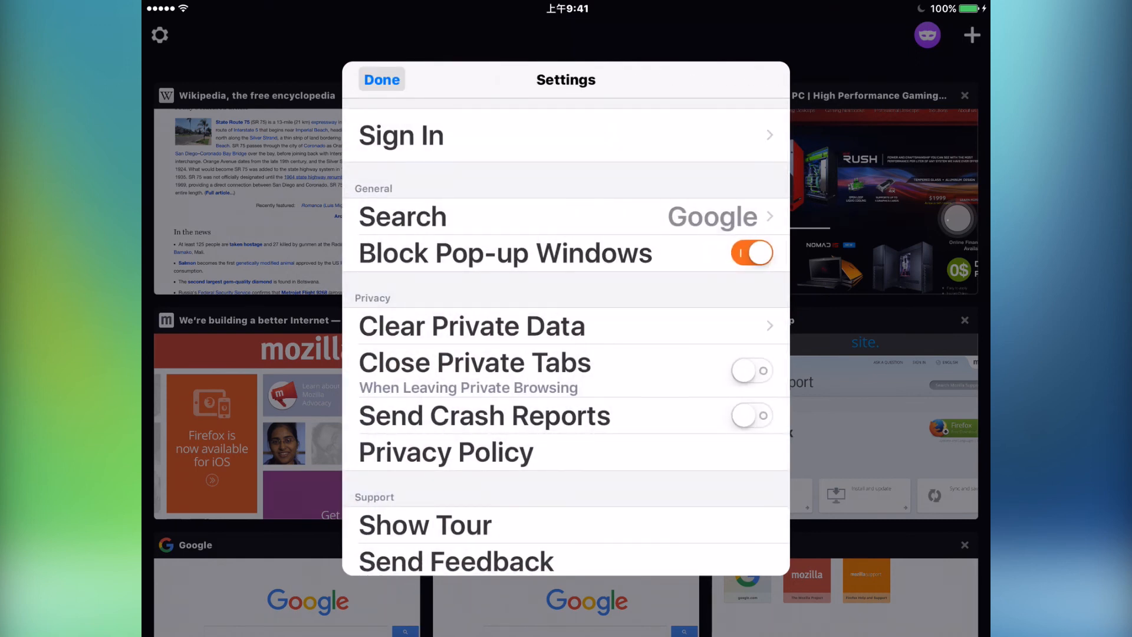
left_click(751, 369)
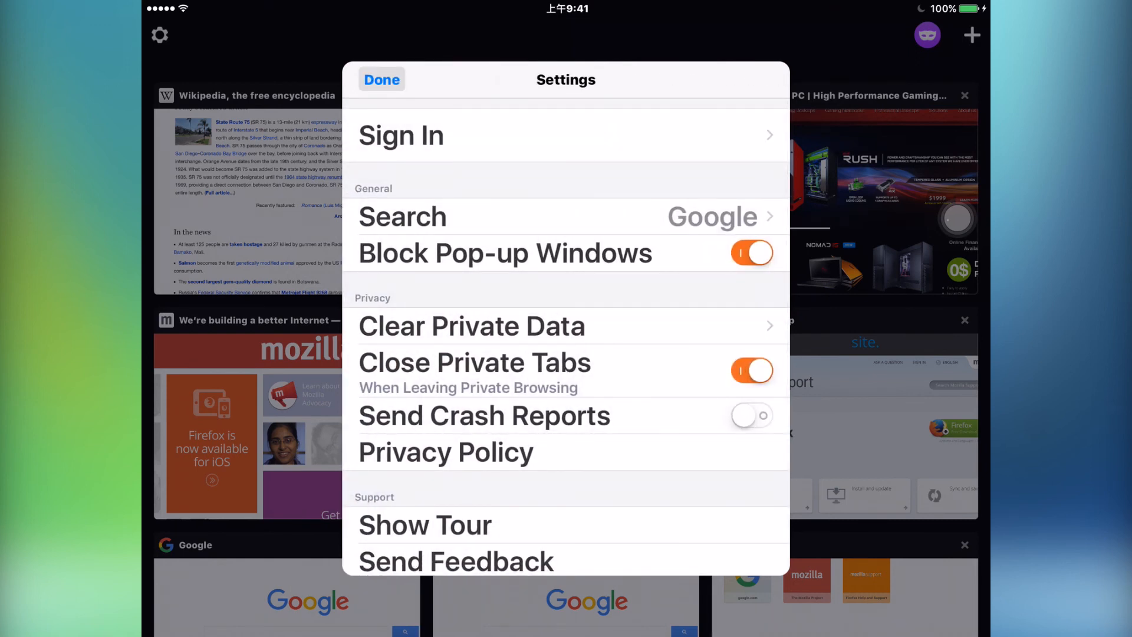
scroll("down", 3)
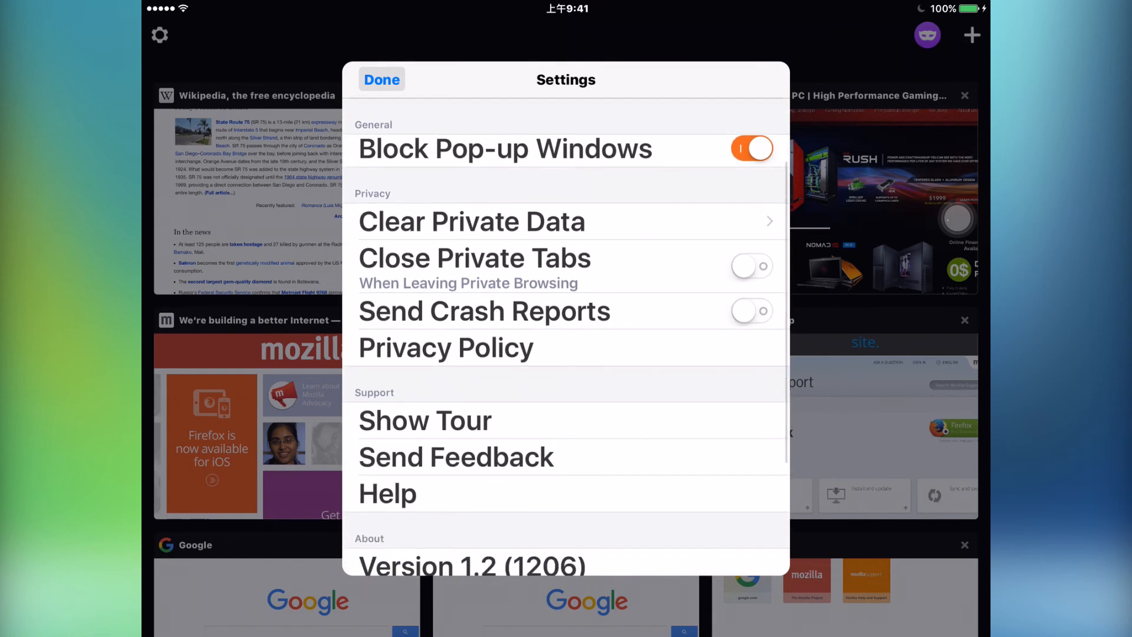
scroll("down", 3)
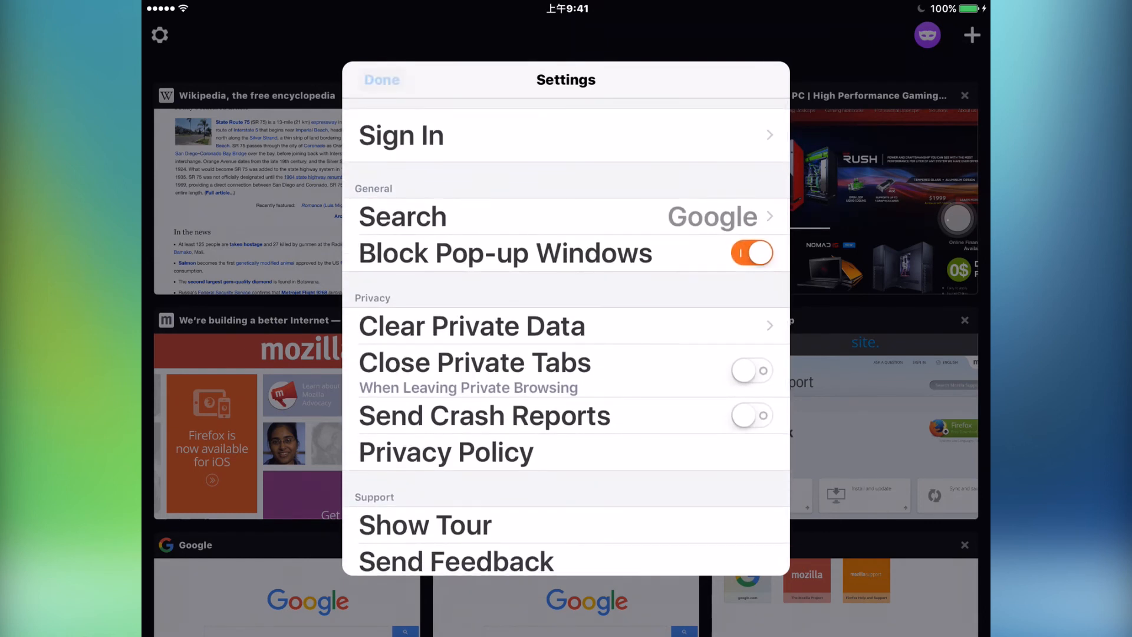
Close Settings with Done and scroll through the nine-tab overview grid.
left_click(381, 79)
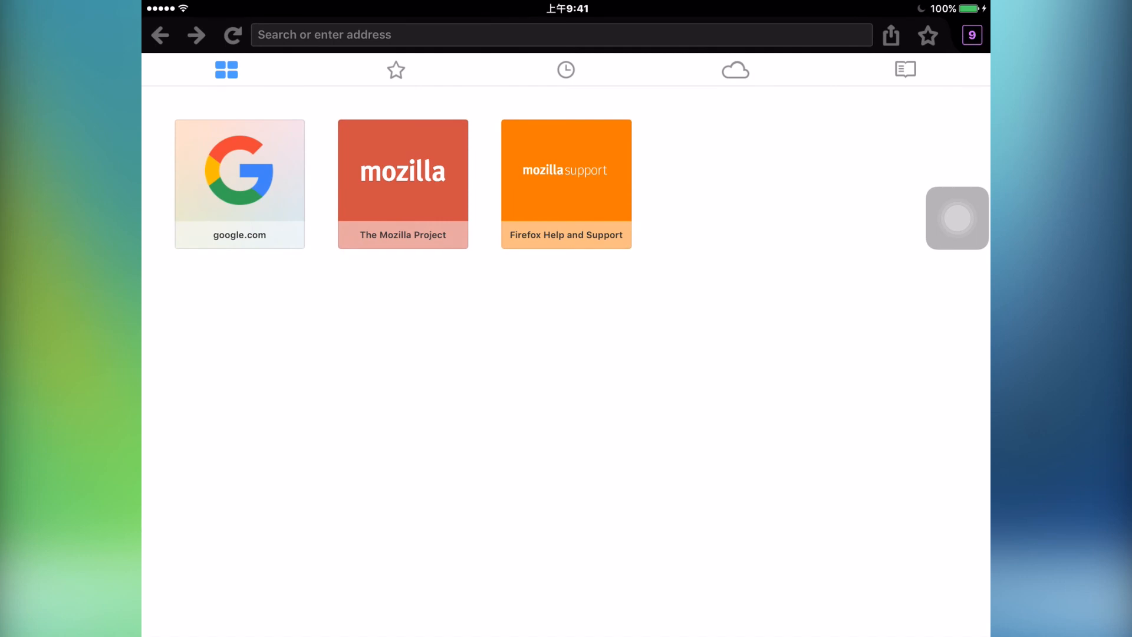
left_click(972, 34)
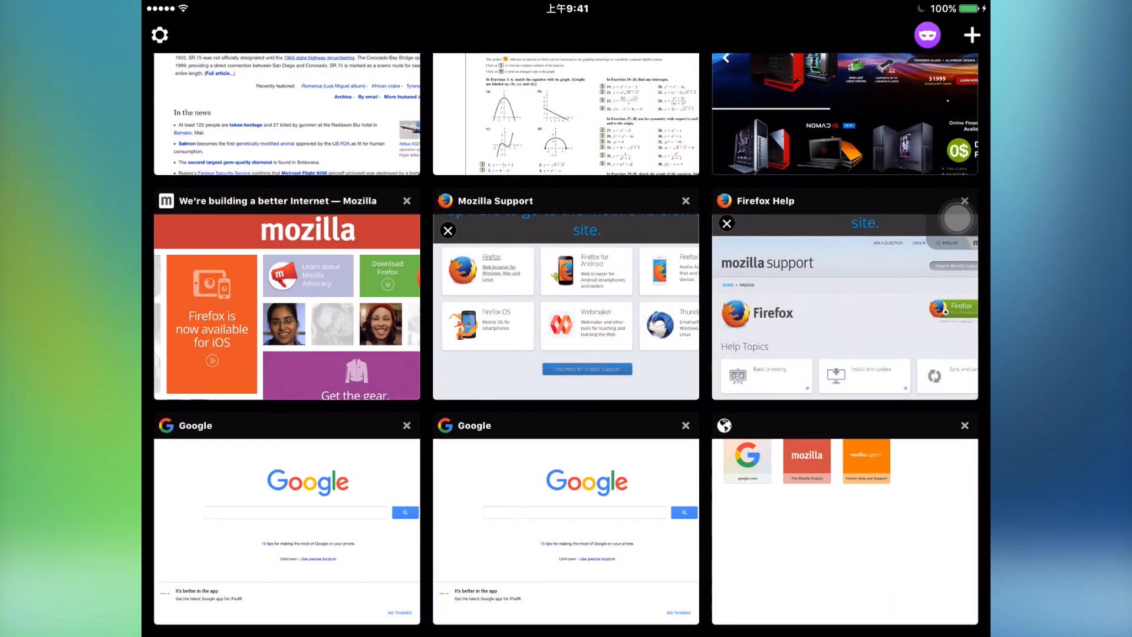
scroll("down", 3)
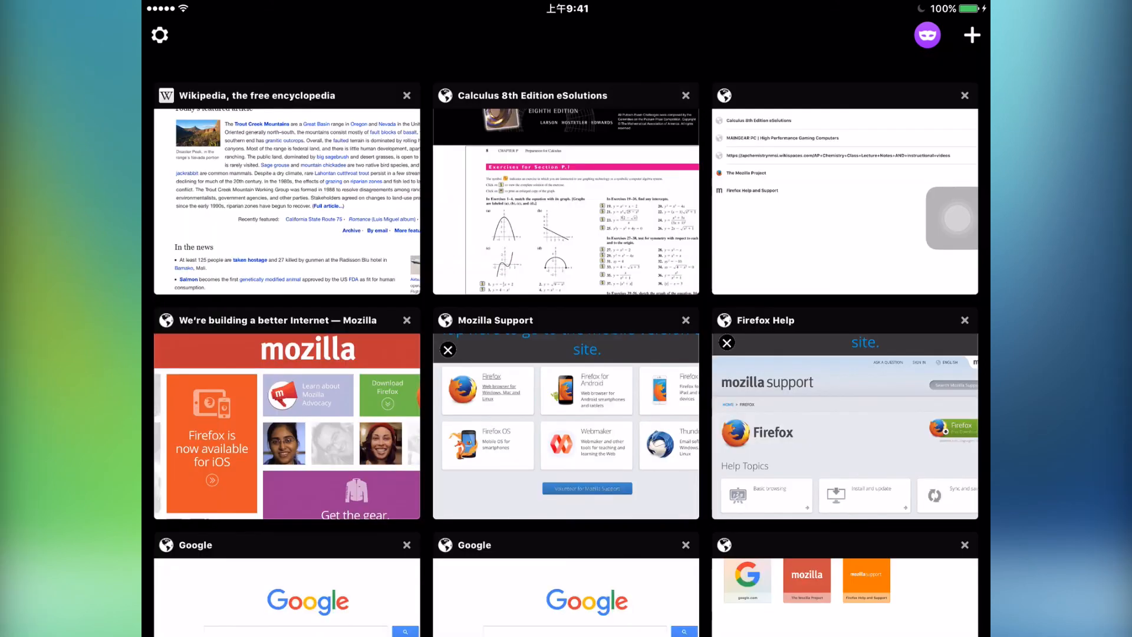